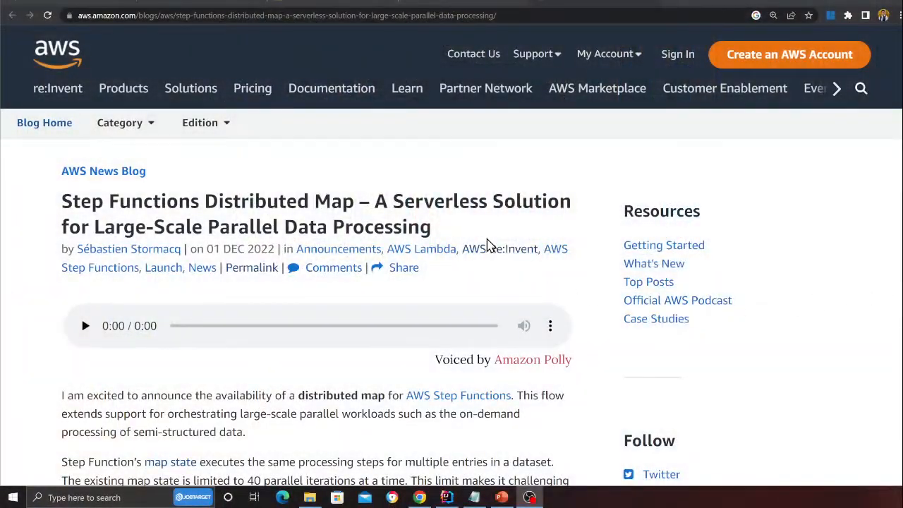
# Step: Bring up the Step Functions slide on the map state's 40-iteration limit and distributed map
pyautogui.click(502, 497)
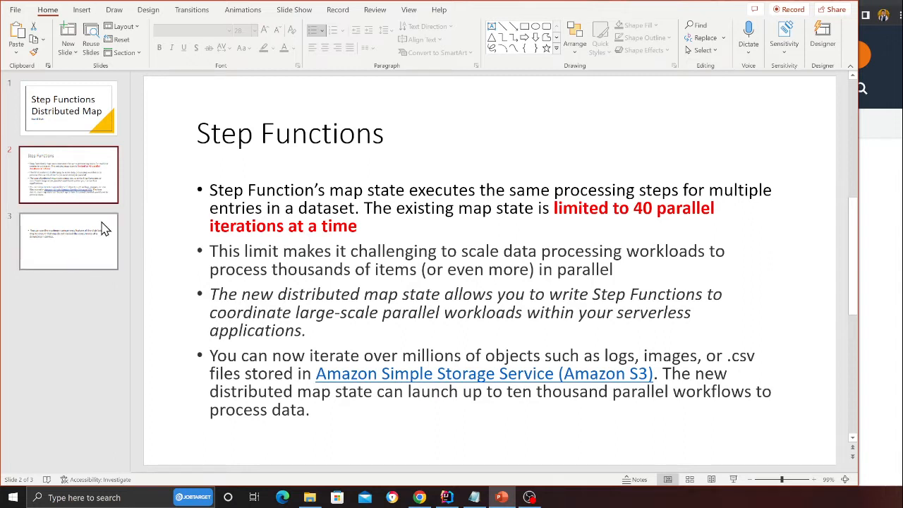
# Step: Show slide 3 about distributed map's maximum concurrency feature
pyautogui.click(67, 241)
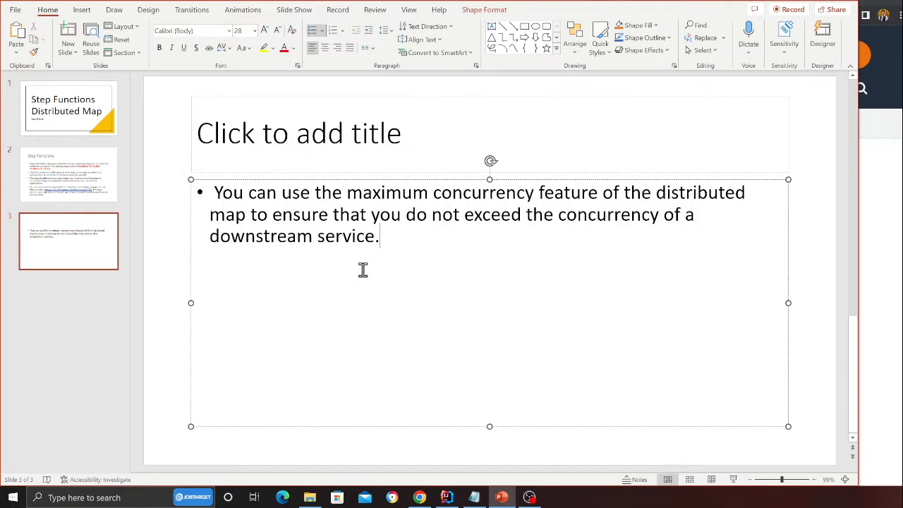
pyautogui.moveTo(338, 254)
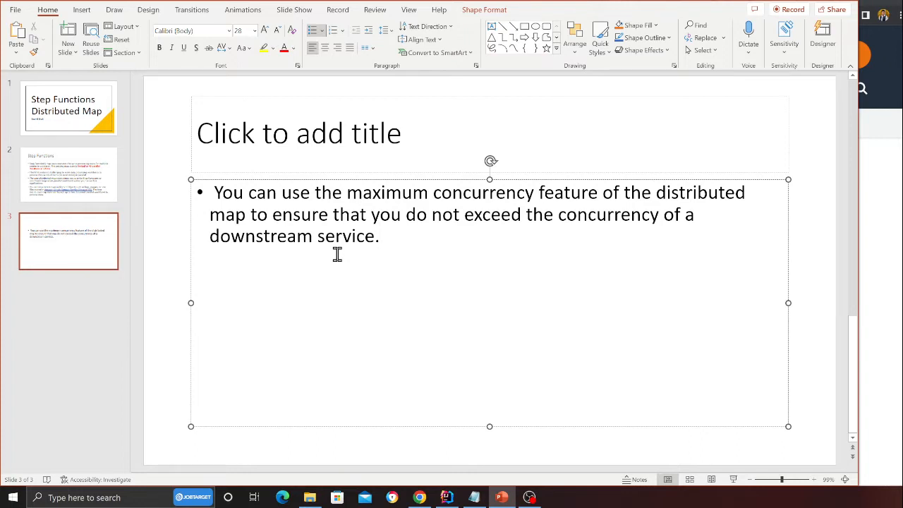
pyautogui.moveTo(352, 258)
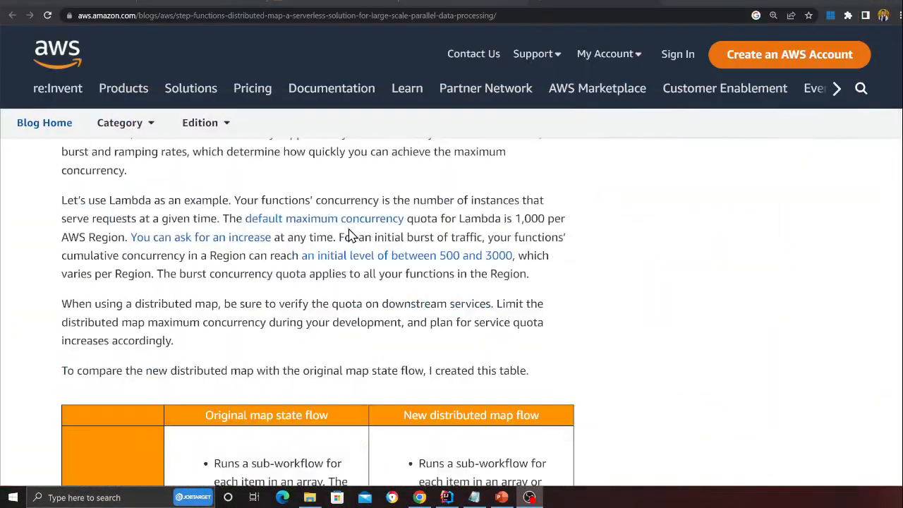
# Step: Highlight the input comparison: JSON arrays only vs S3 object lists, and the 256 KB payload limit
pyautogui.scroll(-3)
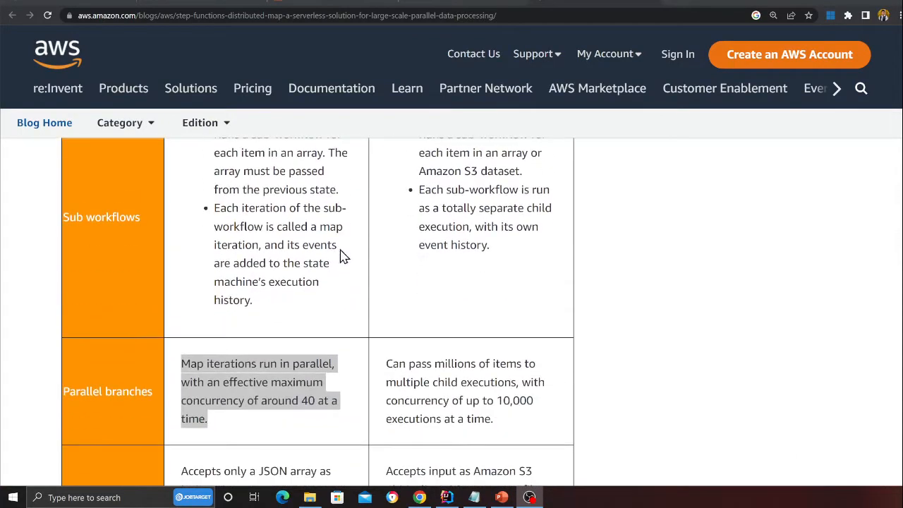
pyautogui.scroll(-3)
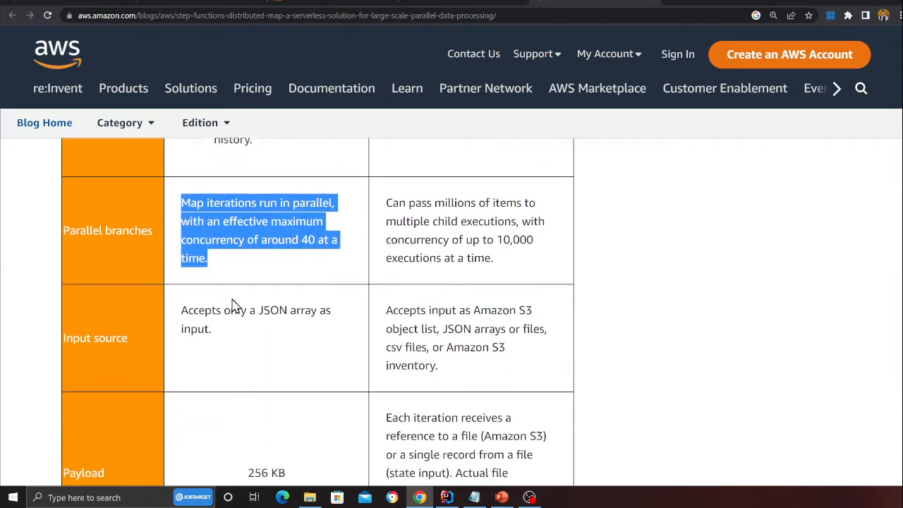
pyautogui.moveTo(180, 310); pyautogui.dragTo(212, 327)
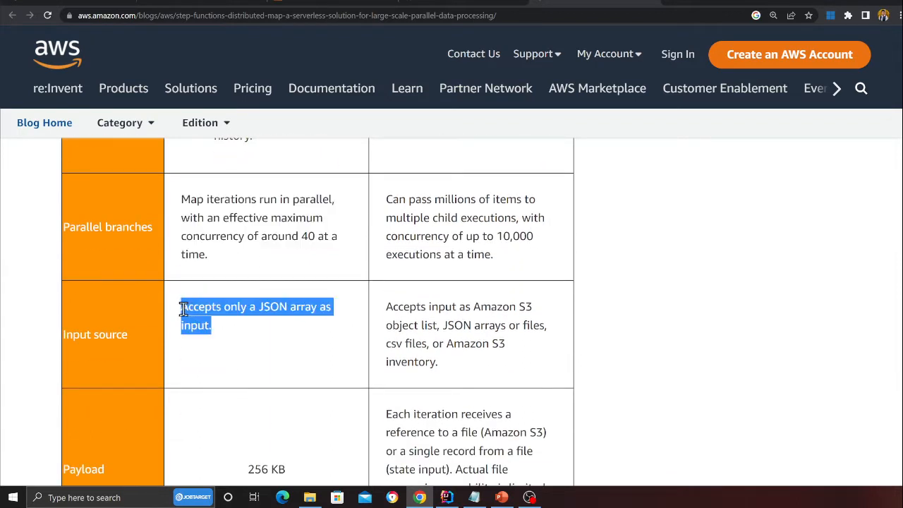
pyautogui.click(451, 324)
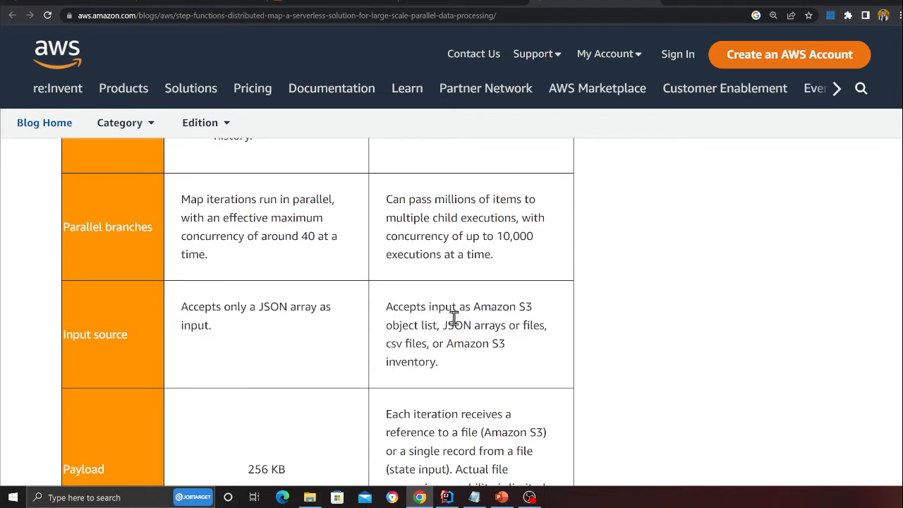
pyautogui.doubleClick(420, 324)
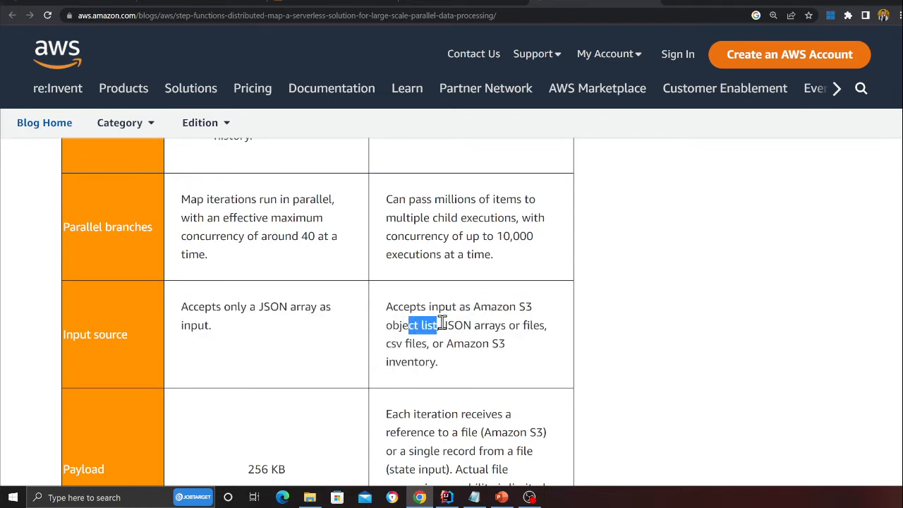
pyautogui.moveTo(409, 324); pyautogui.dragTo(547, 325)
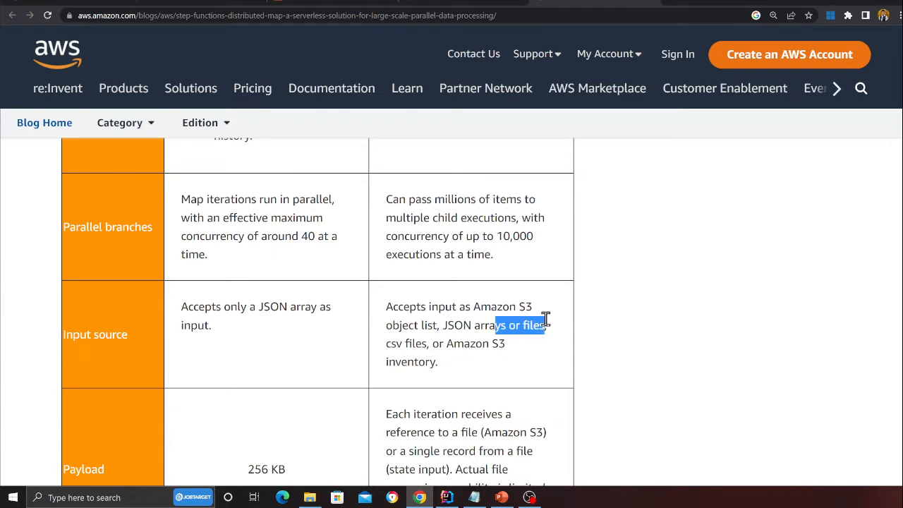
pyautogui.moveTo(548, 325); pyautogui.dragTo(387, 306)
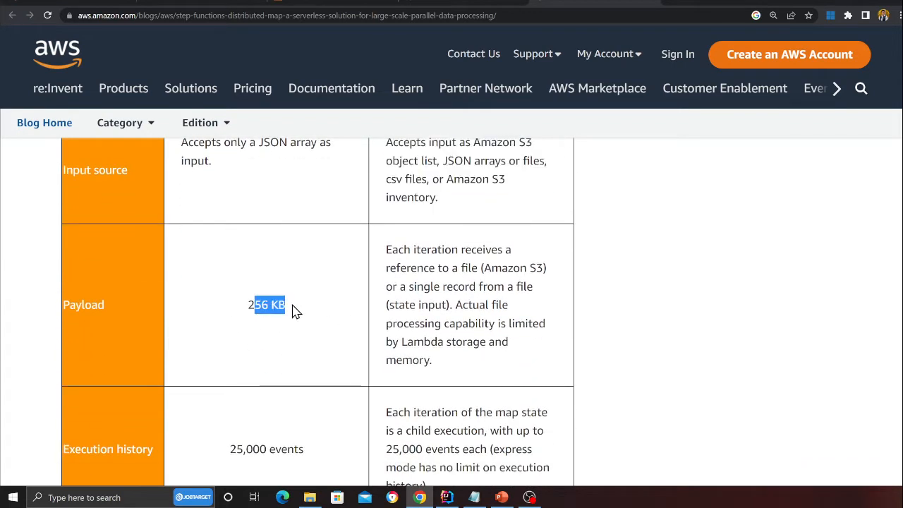
pyautogui.moveTo(441, 268)
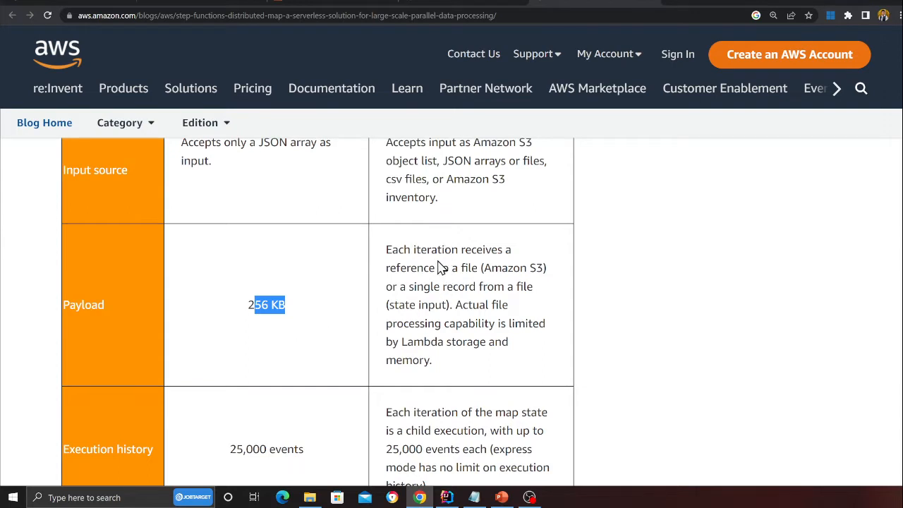
pyautogui.moveTo(477, 271)
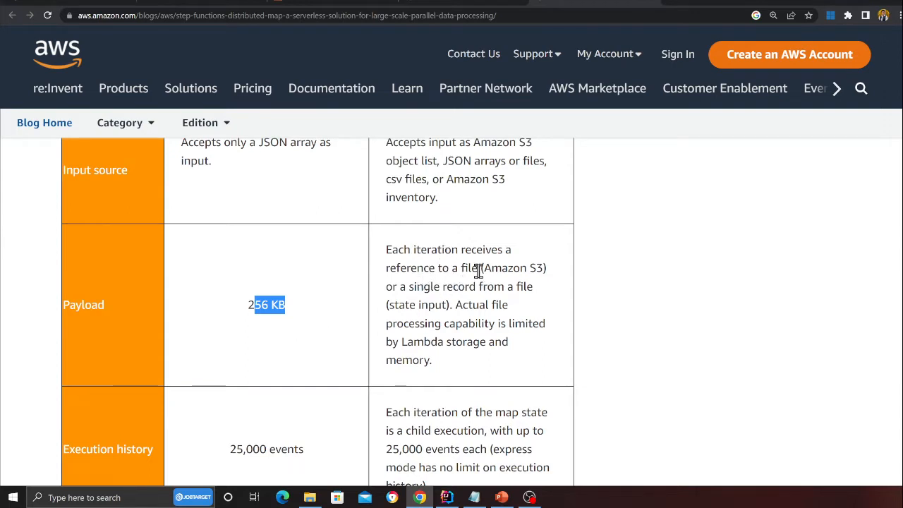
pyautogui.moveTo(474, 301)
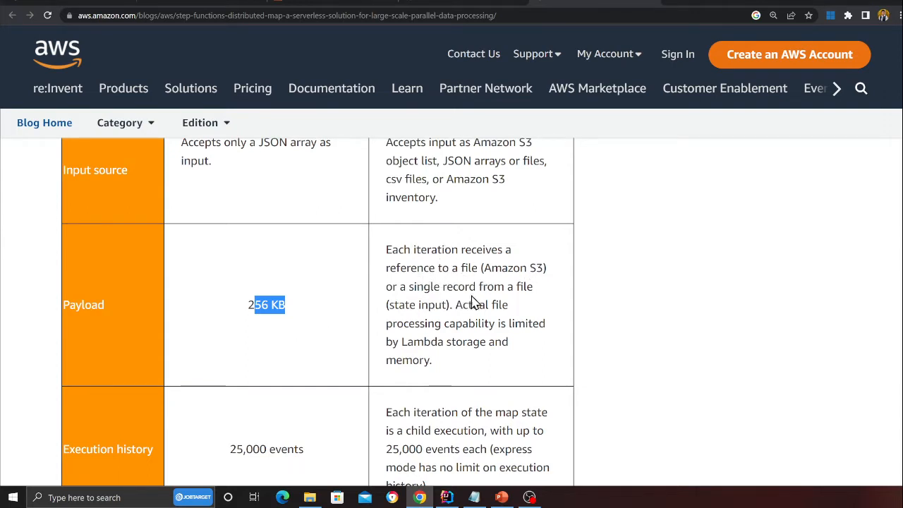
pyautogui.doubleClick(418, 305)
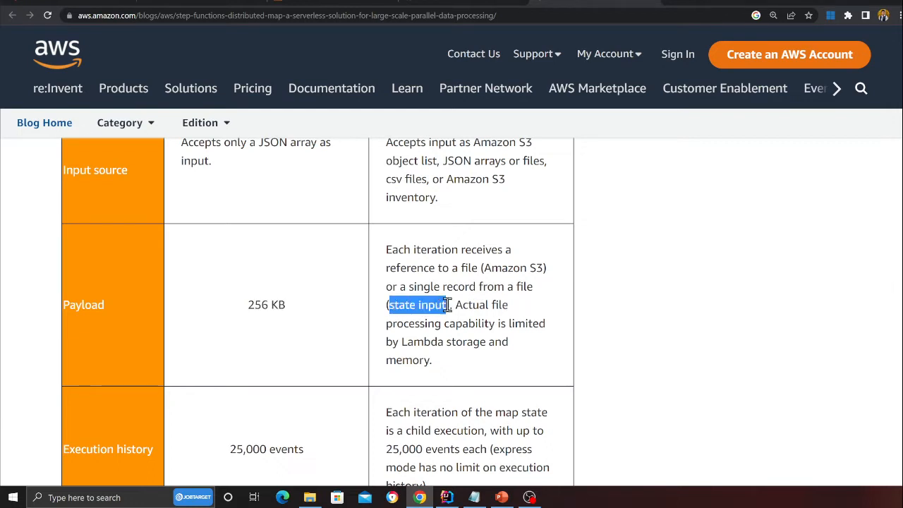
pyautogui.moveTo(472, 338)
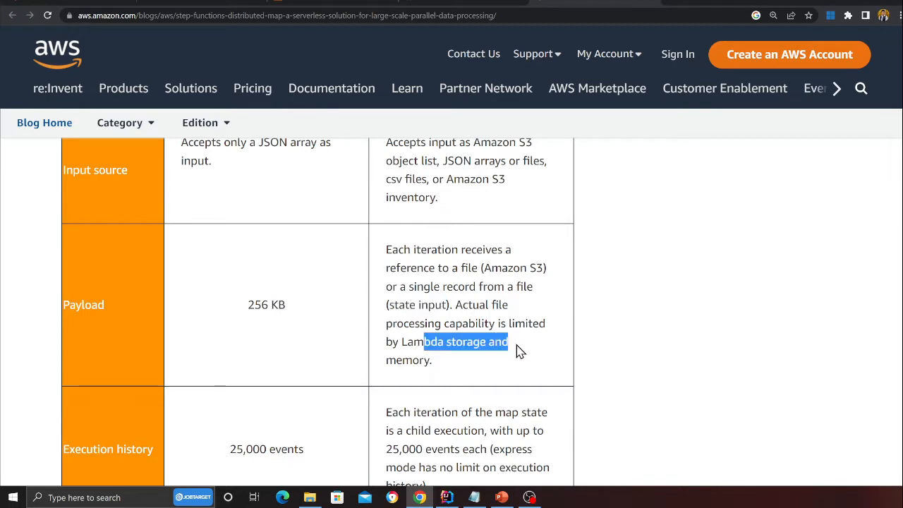
# Step: Highlight that each iteration is a child execution with 25,000 history events
pyautogui.scroll(-3)
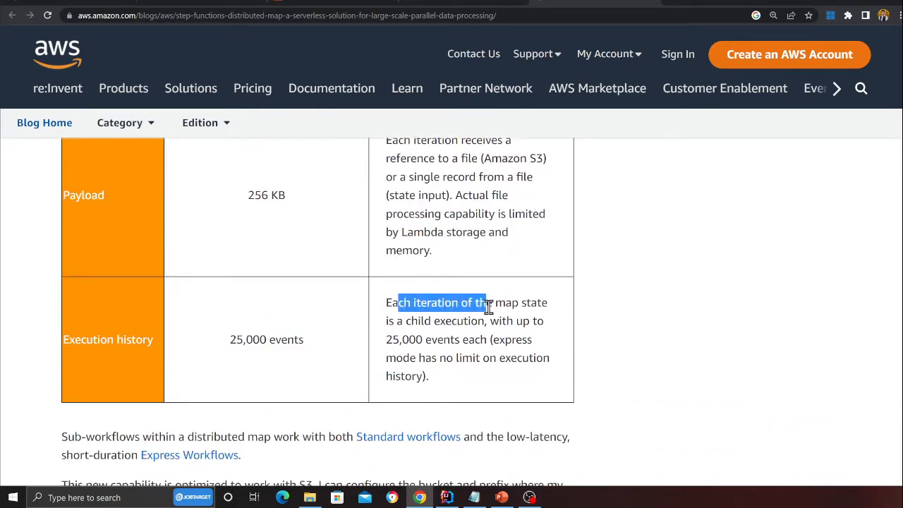
pyautogui.moveTo(487, 302); pyautogui.dragTo(539, 302)
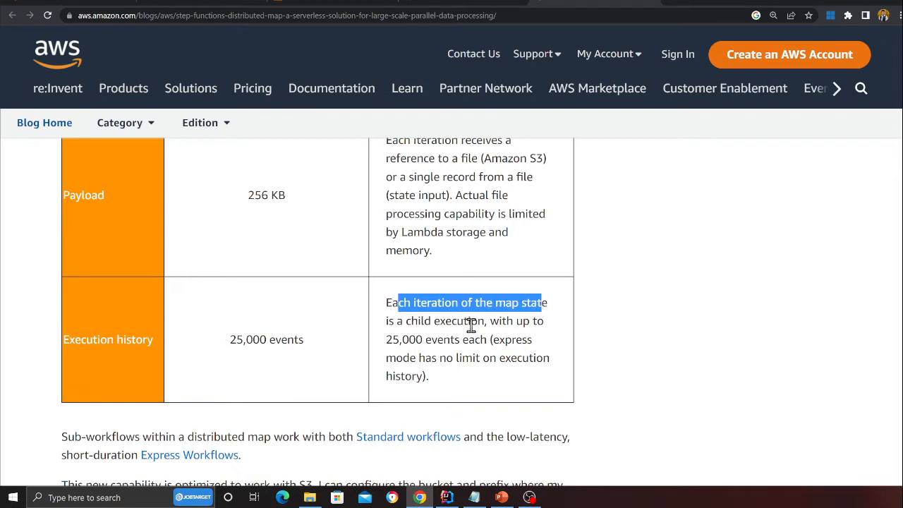
pyautogui.moveTo(398, 302); pyautogui.dragTo(482, 338)
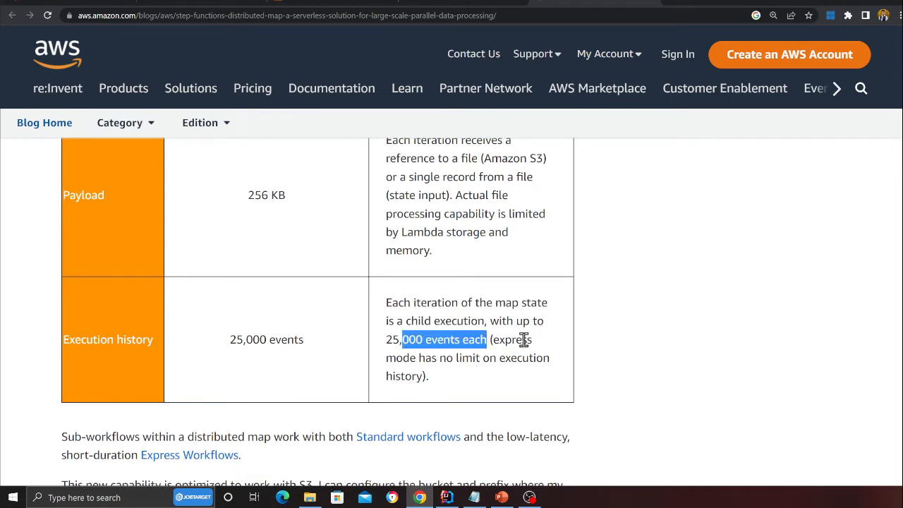
pyautogui.moveTo(501, 376)
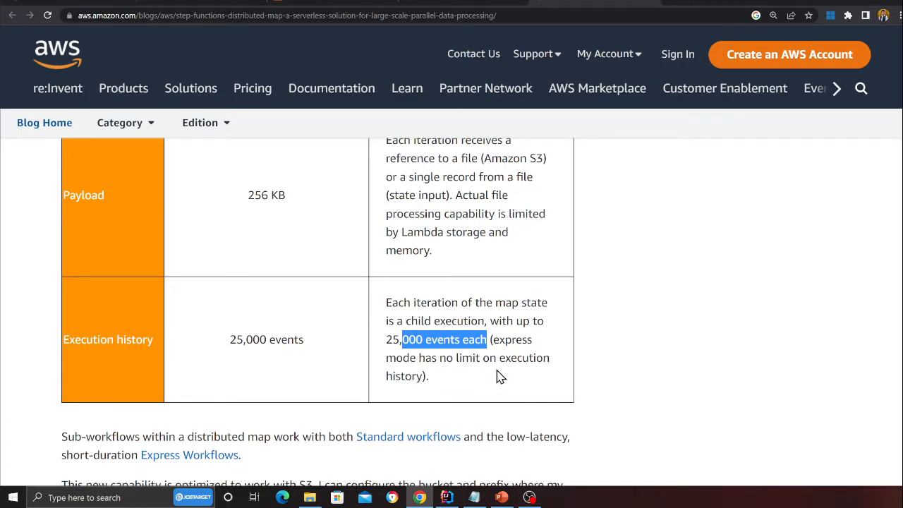
pyautogui.scroll(3)
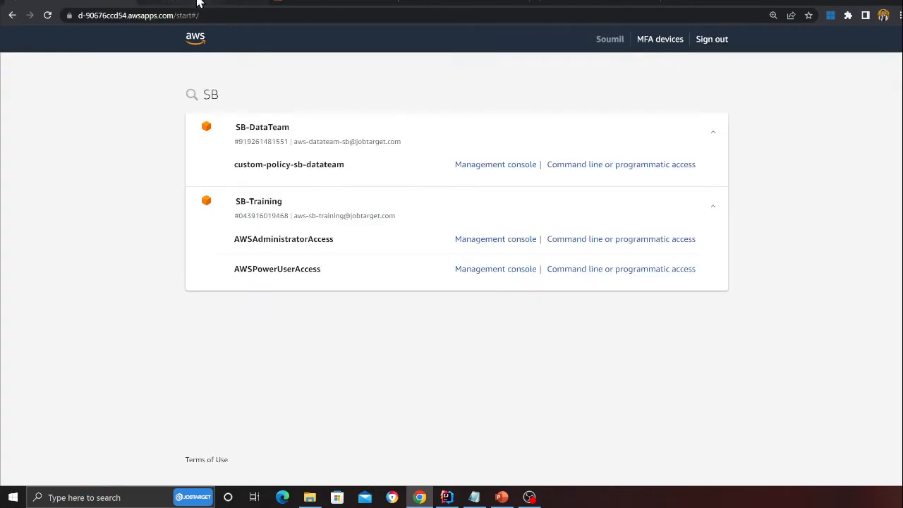
# Step: Browse the learn-aws-step-functions repo readme and files, then view lab9.json
pyautogui.click(495, 238)
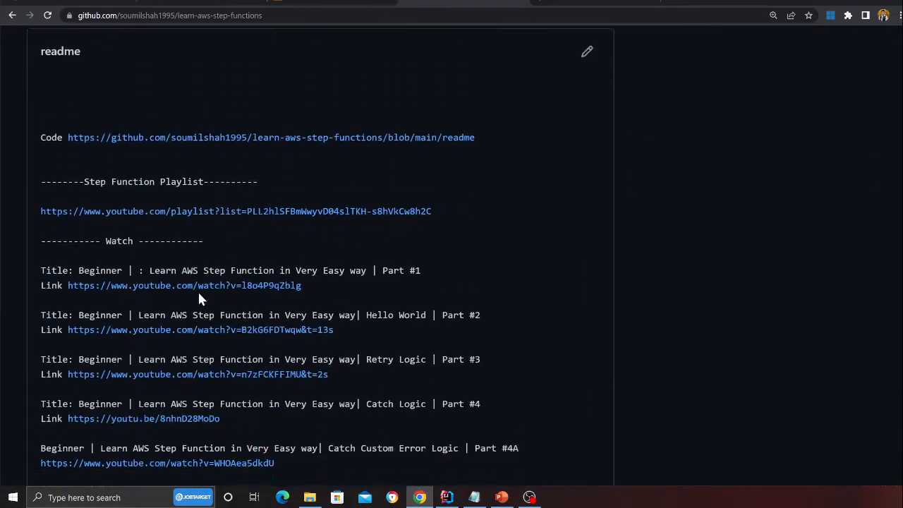
pyautogui.scroll(-3)
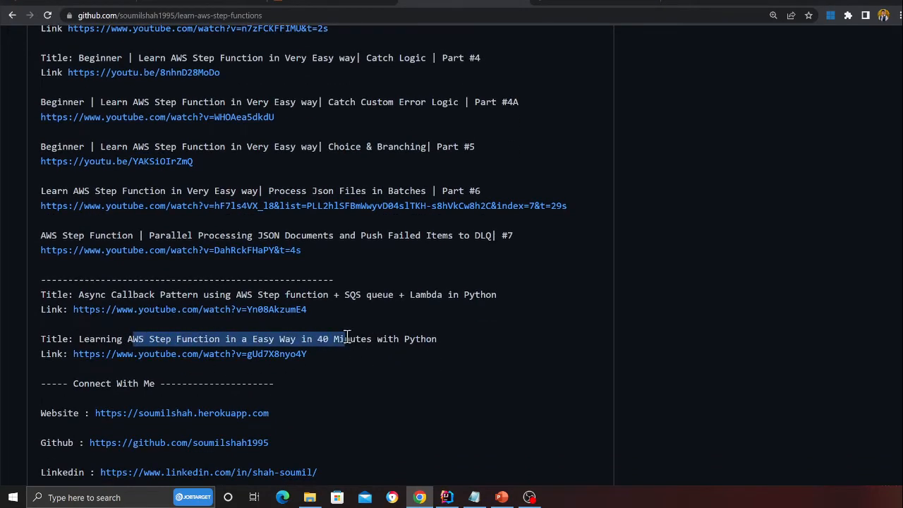
pyautogui.scroll(3)
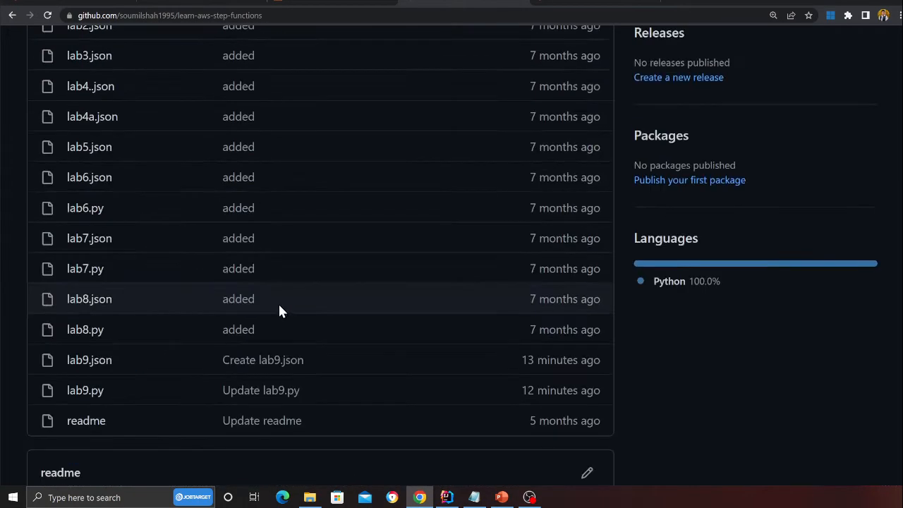
pyautogui.moveTo(89, 360)
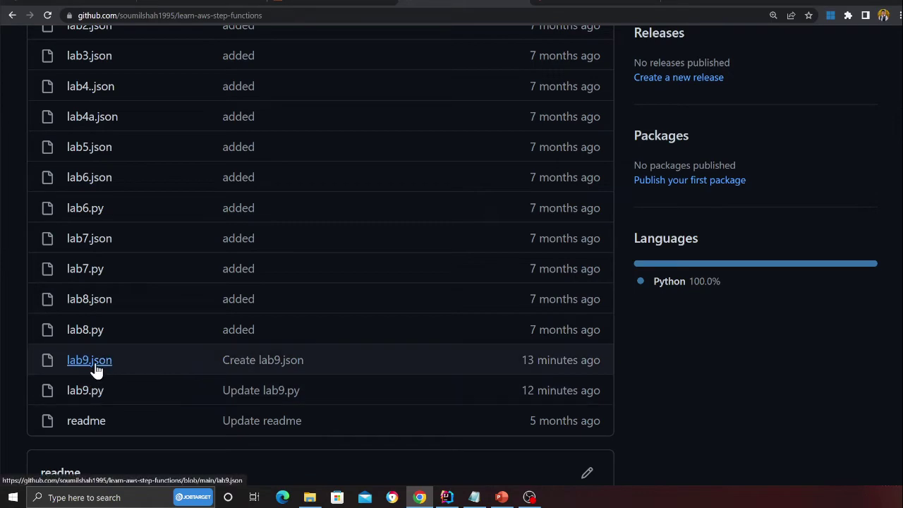
pyautogui.click(89, 359)
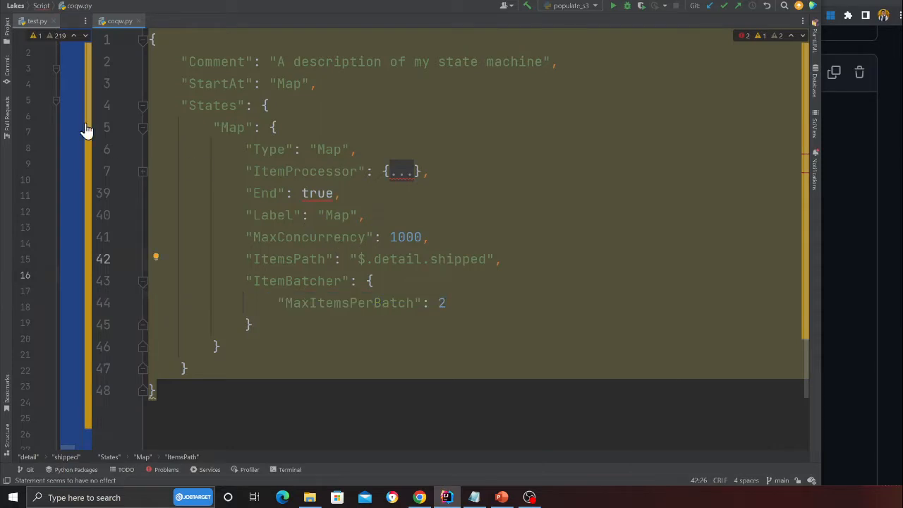
# Step: Expand ItemBatcher showing MaxItemsPerBatch 2 and highlight MaxConcurrency 1000 in the Map state
pyautogui.click(36, 21)
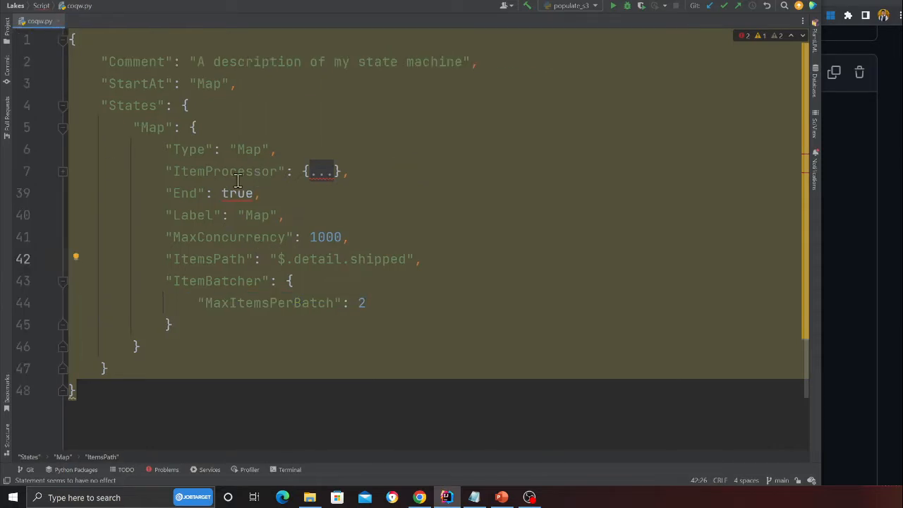
pyautogui.scroll(3)
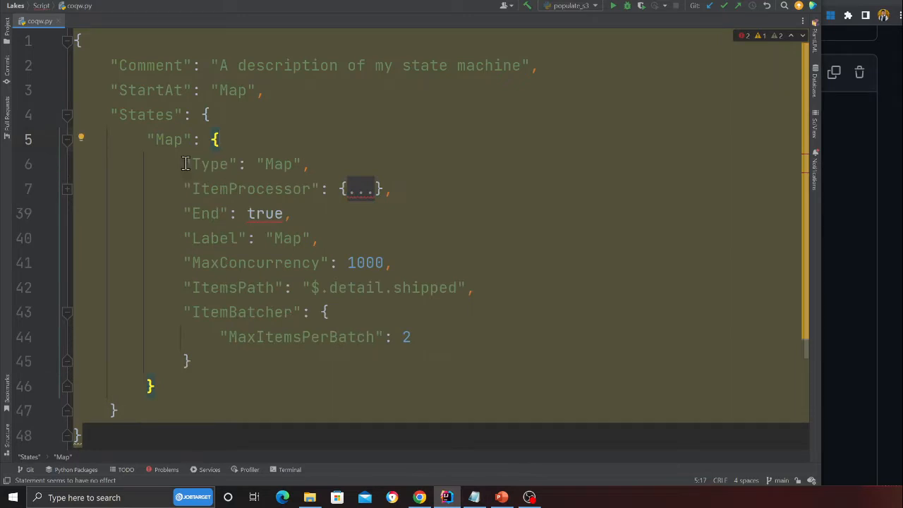
pyautogui.tripleClick(243, 163)
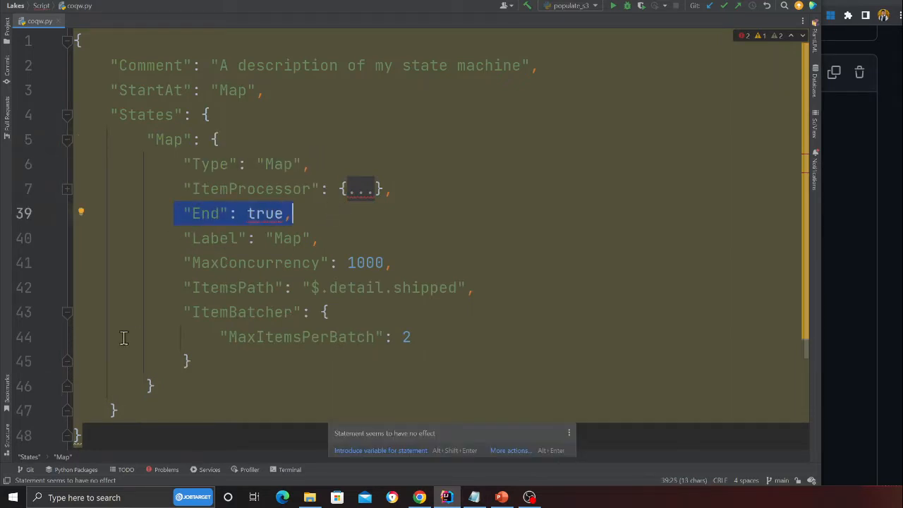
pyautogui.click(68, 311)
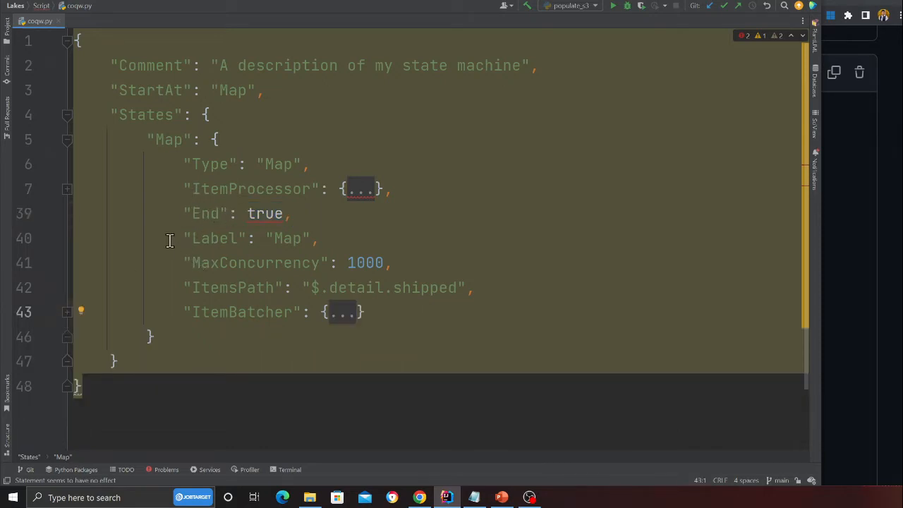
pyautogui.doubleClick(242, 263)
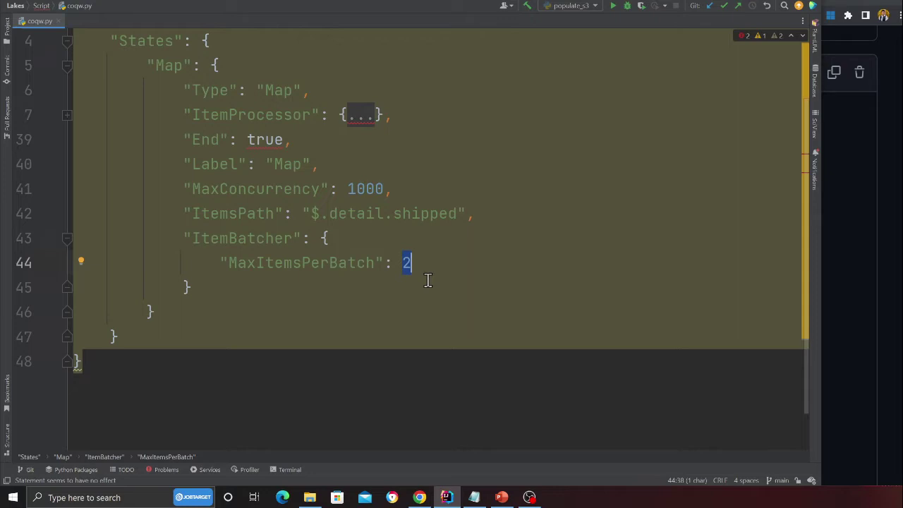
pyautogui.moveTo(350, 175)
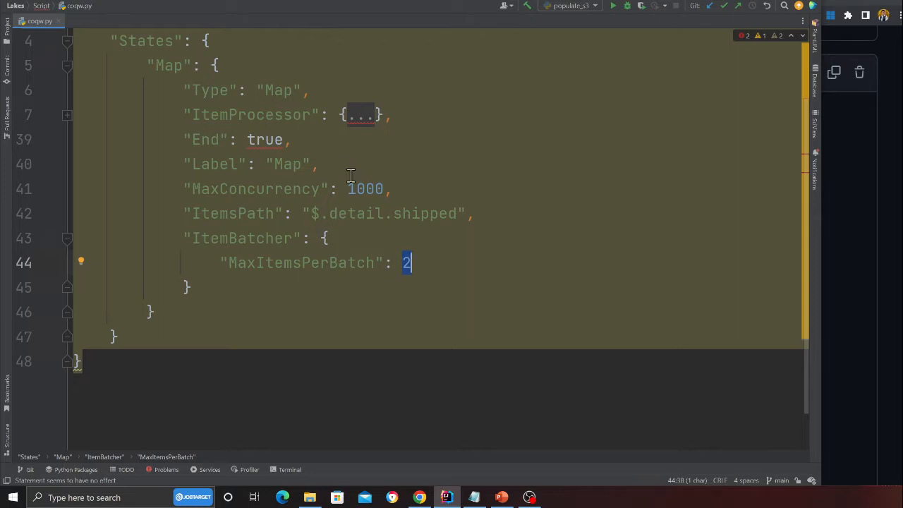
pyautogui.doubleClick(364, 189)
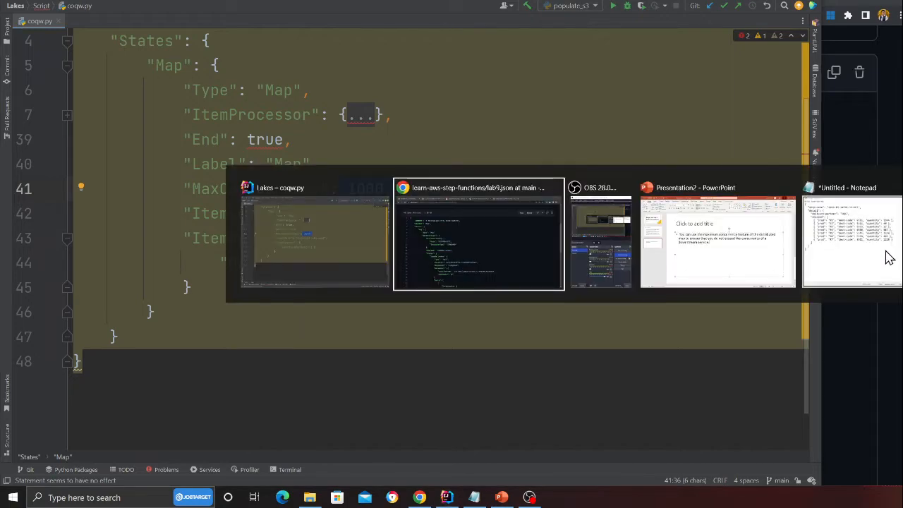
# Step: Compare the sample shipment's detail.shipped array against the ItemsPath $.detail.shipped
pyautogui.click(852, 240)
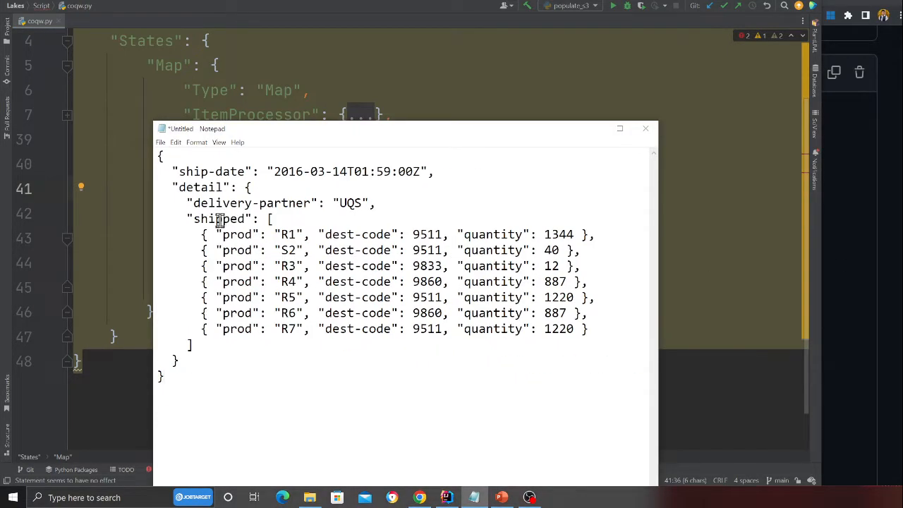
pyautogui.moveTo(190, 186)
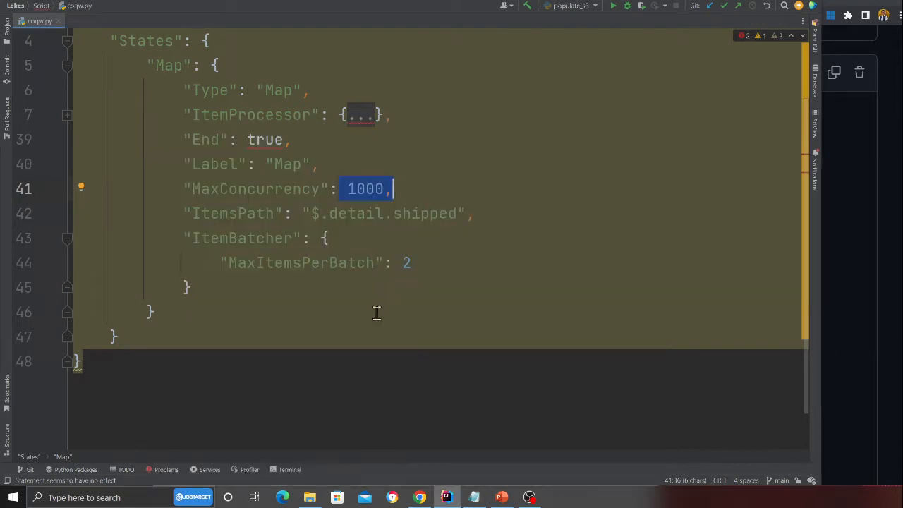
pyautogui.click(474, 213)
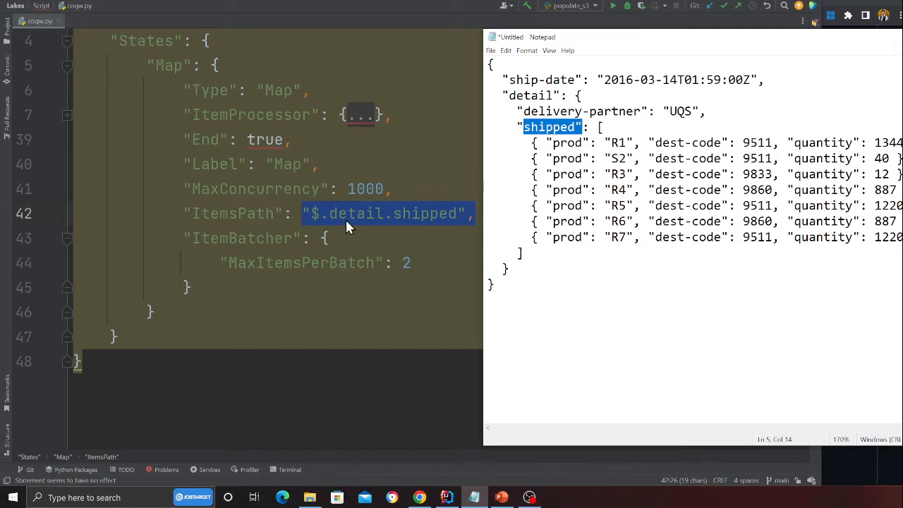
pyautogui.doubleClick(531, 95)
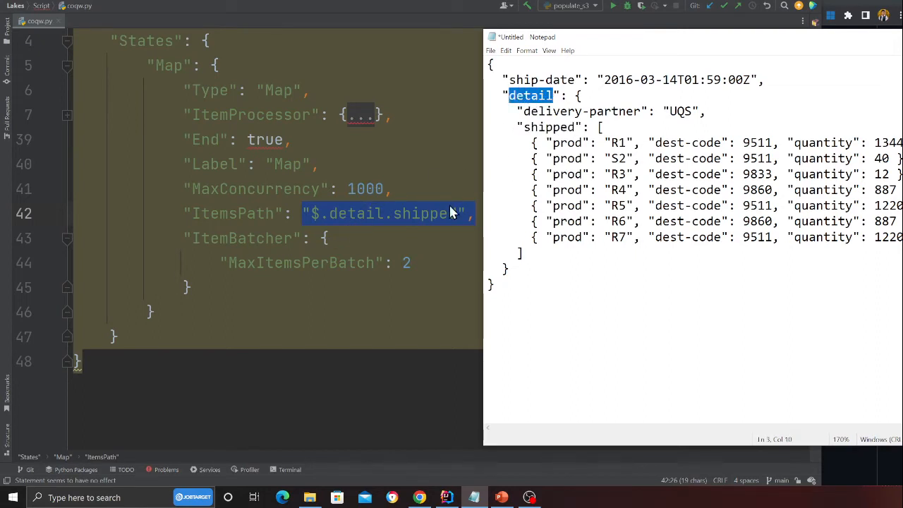
pyautogui.doubleClick(549, 127)
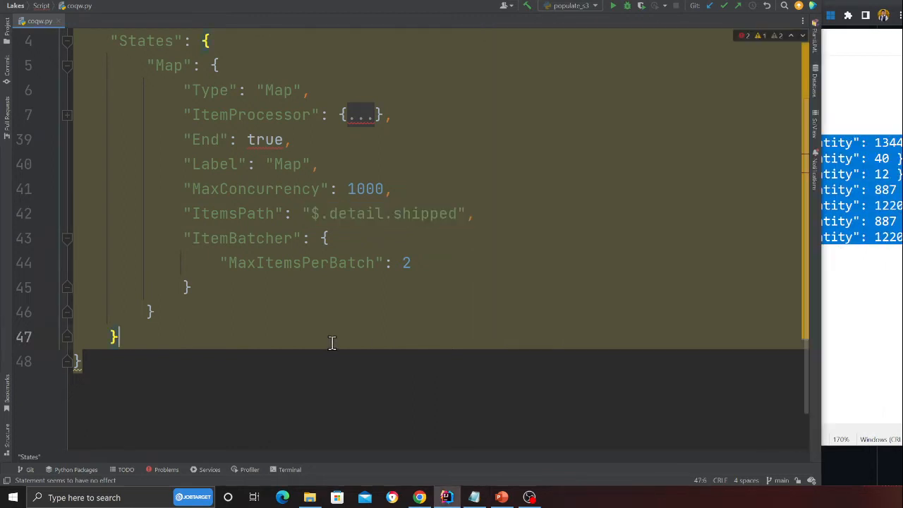
pyautogui.moveTo(79, 209)
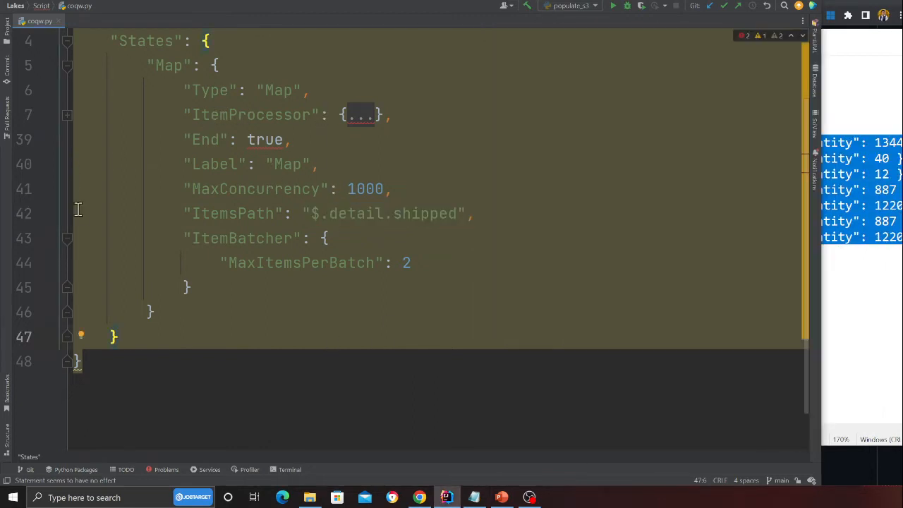
# Step: Expand ItemProcessor to show DISTRIBUTED mode and the Lambda Invoke task definition
pyautogui.click(67, 240)
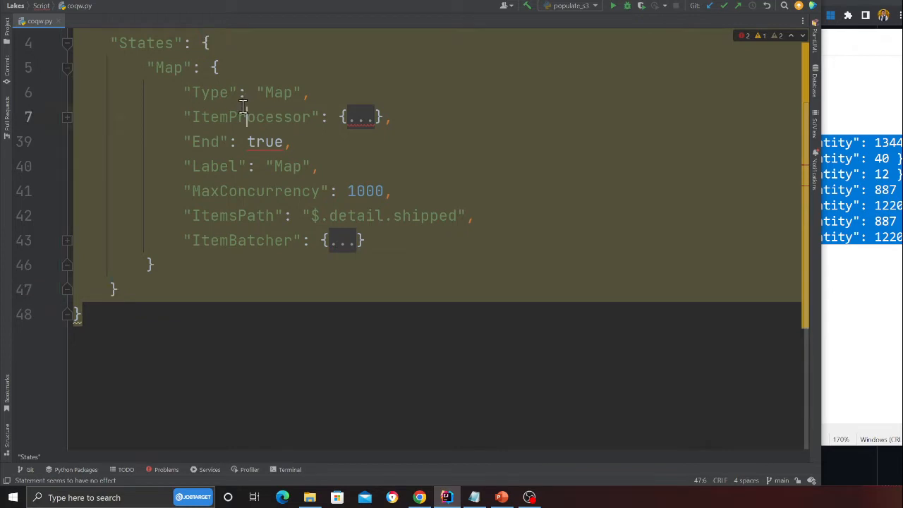
pyautogui.click(344, 116)
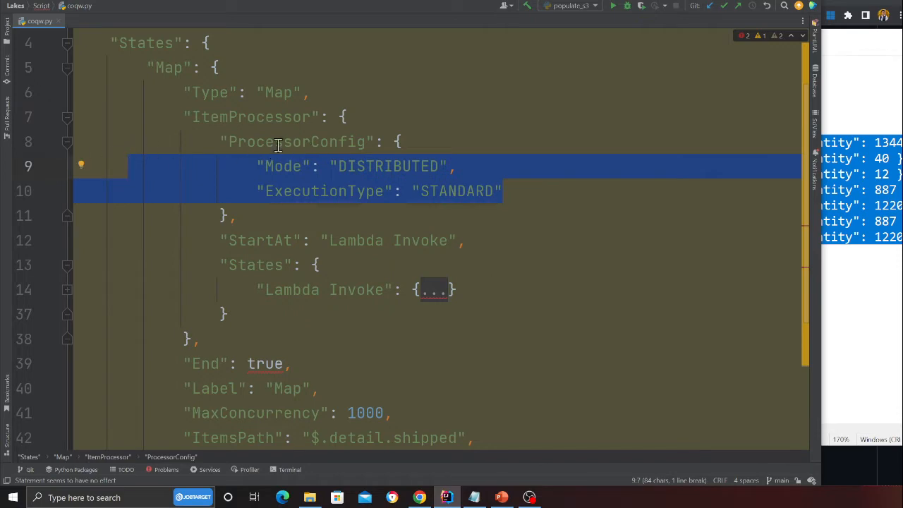
pyautogui.click(366, 166)
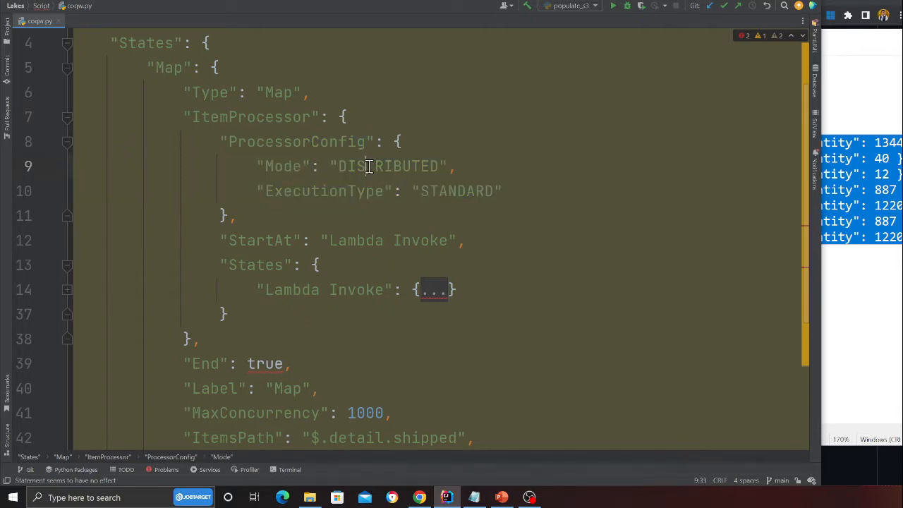
pyautogui.doubleClick(388, 167)
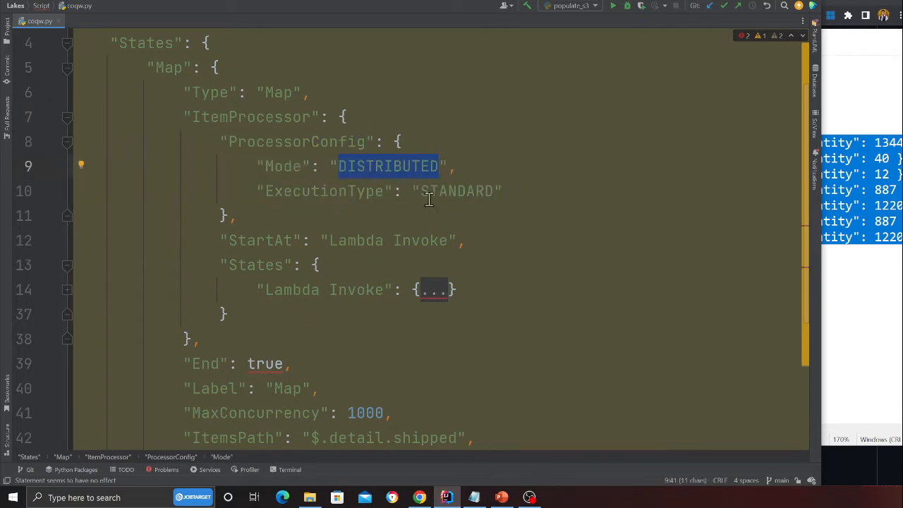
pyautogui.click(68, 141)
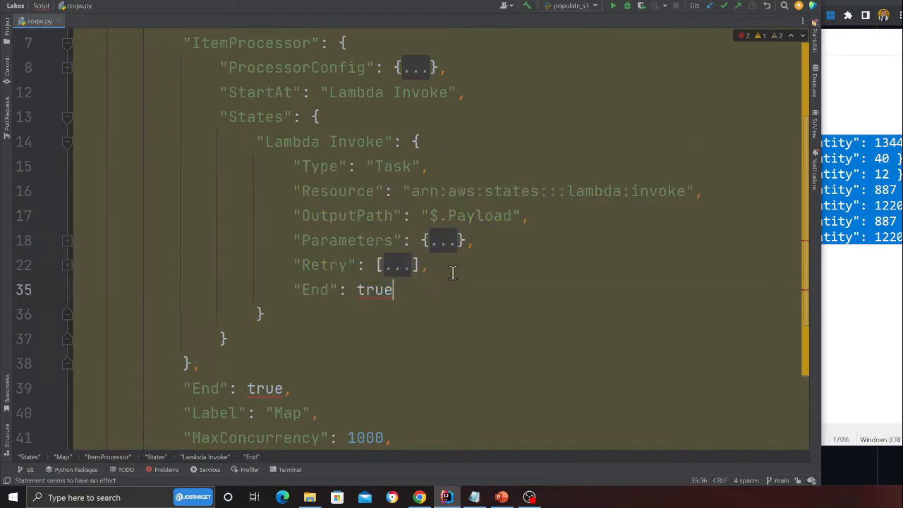
pyautogui.click(442, 240)
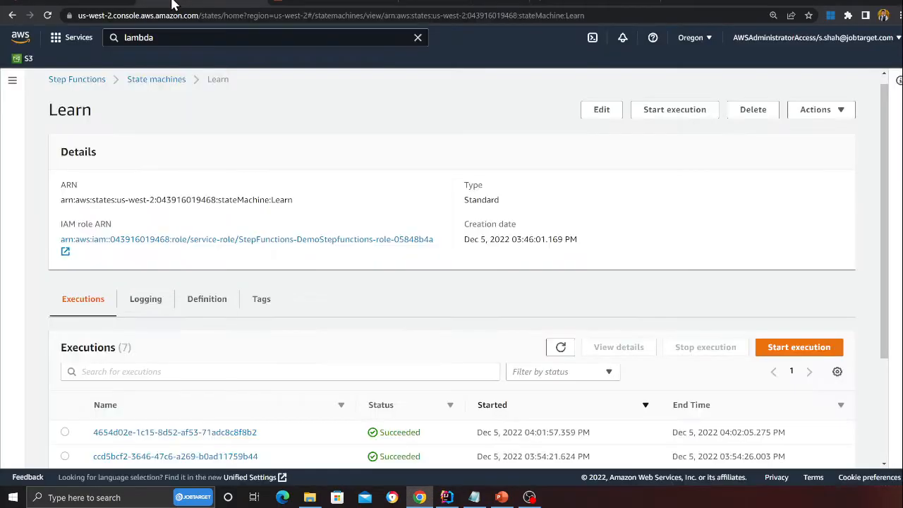
# Step: Start a new execution of the Learn state machine with the default input
pyautogui.click(155, 79)
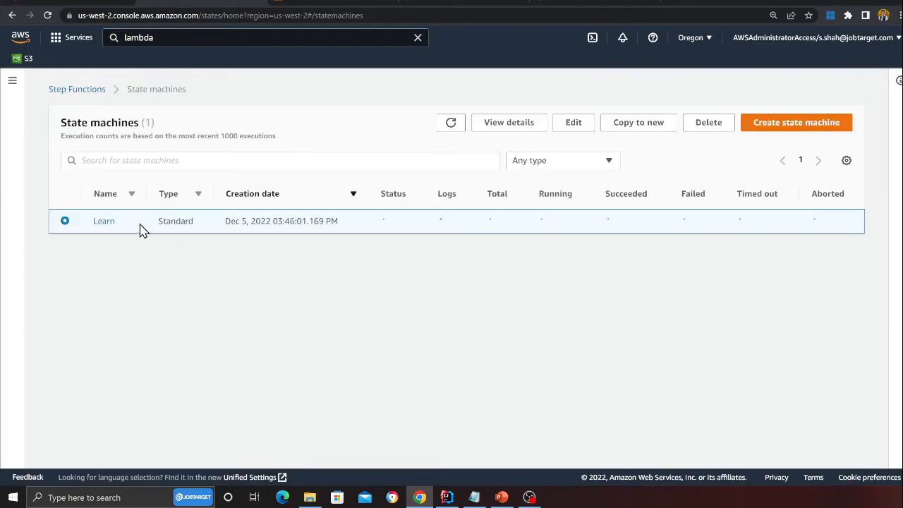
pyautogui.click(104, 220)
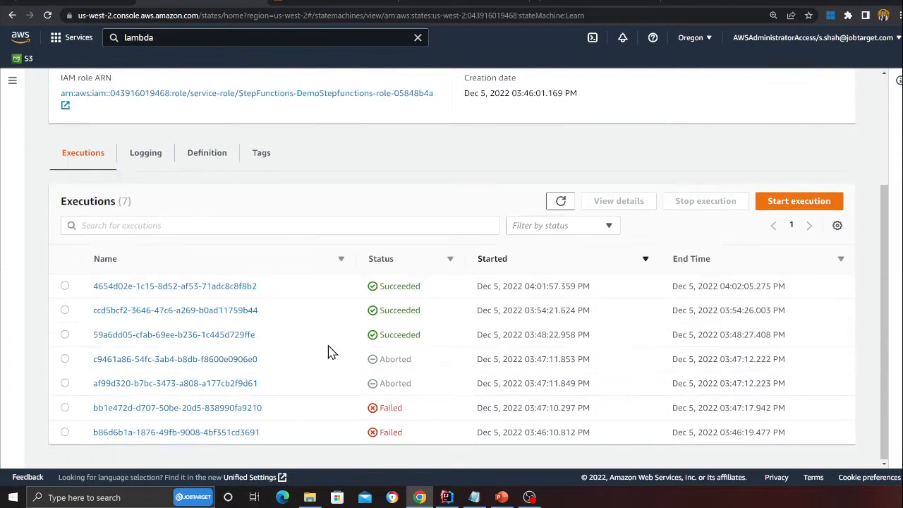
pyautogui.scroll(3)
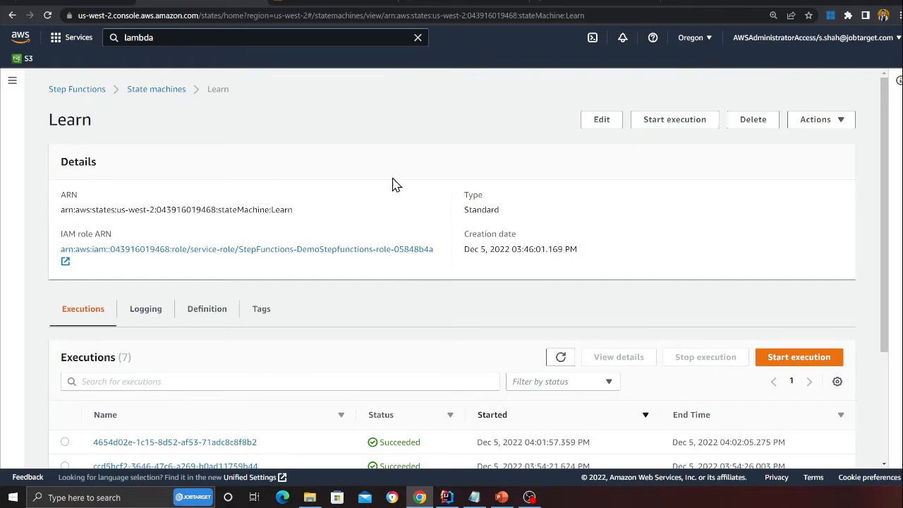
pyautogui.moveTo(610, 143)
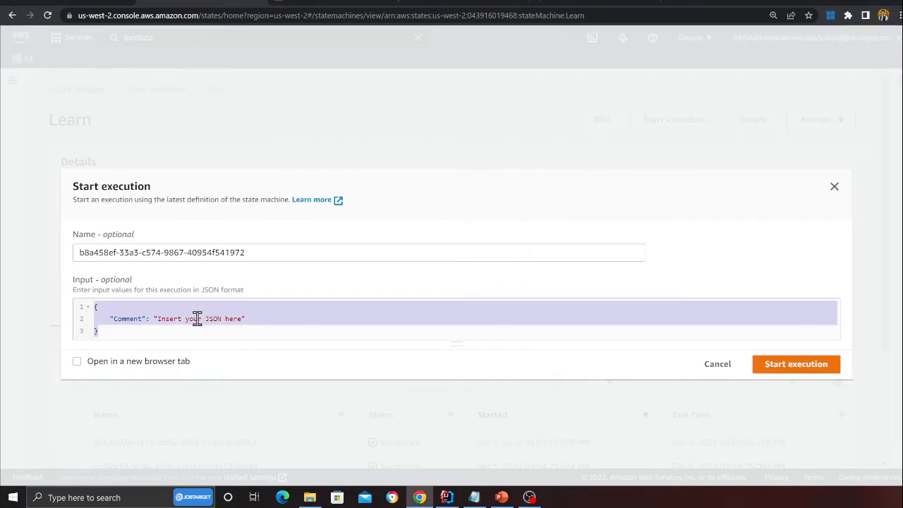
pyautogui.click(795, 364)
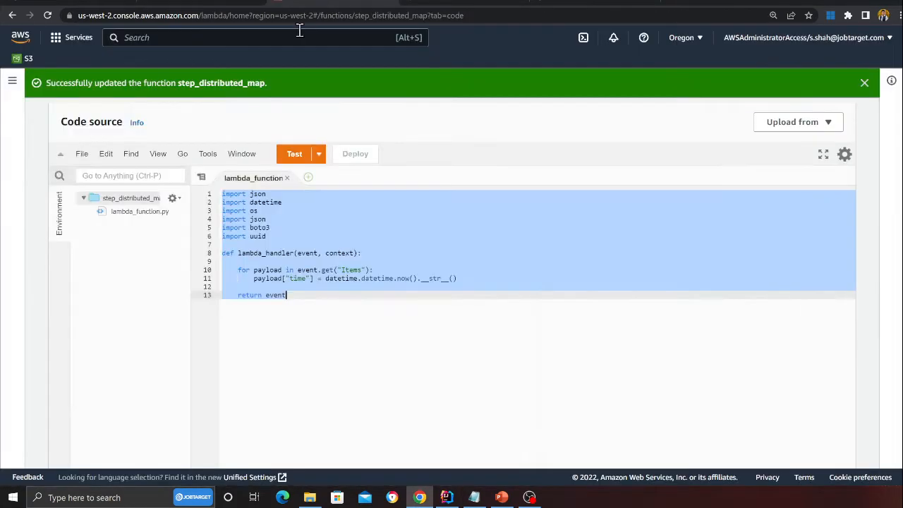
# Step: View the step_distributed_map function's Monitor metrics and head to its CloudWatch logs
pyautogui.click(328, 269)
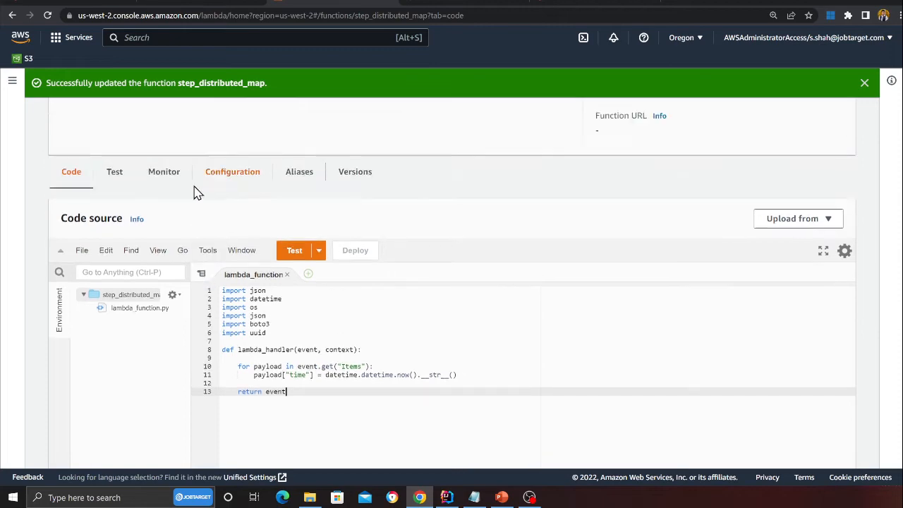
pyautogui.scroll(3)
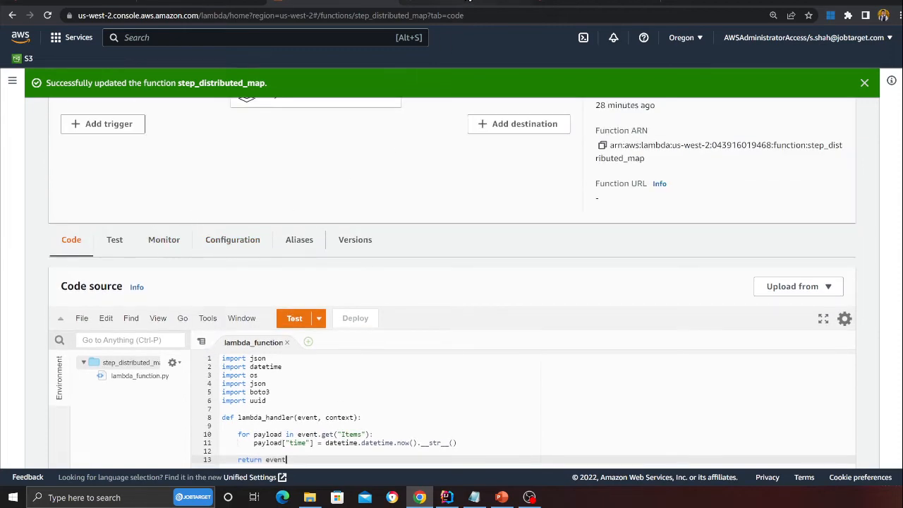
pyautogui.click(163, 239)
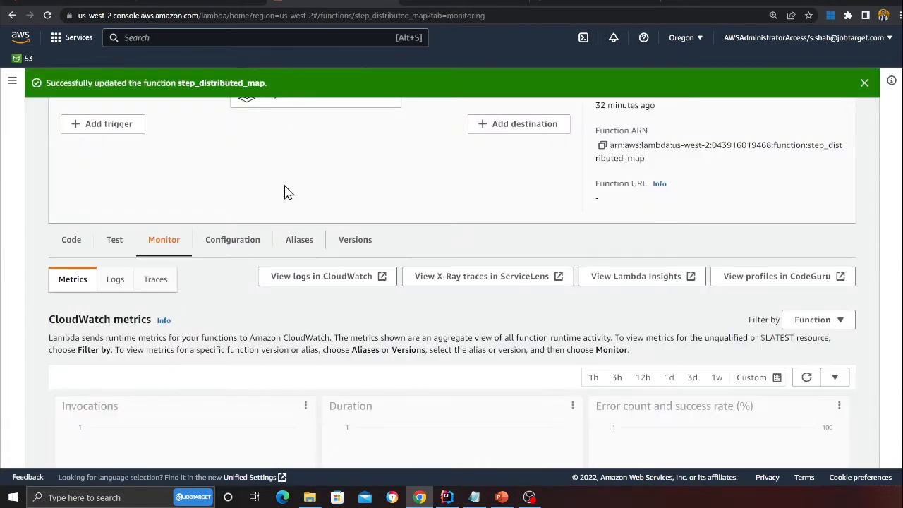
pyautogui.click(322, 275)
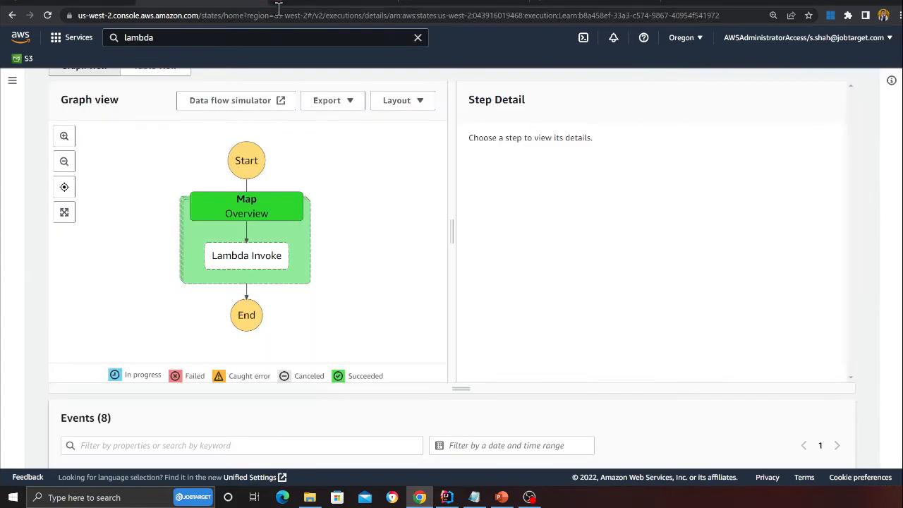
# Step: Review the function's log group with 17 streams, then return to the Lambda service
pyautogui.click(11, 16)
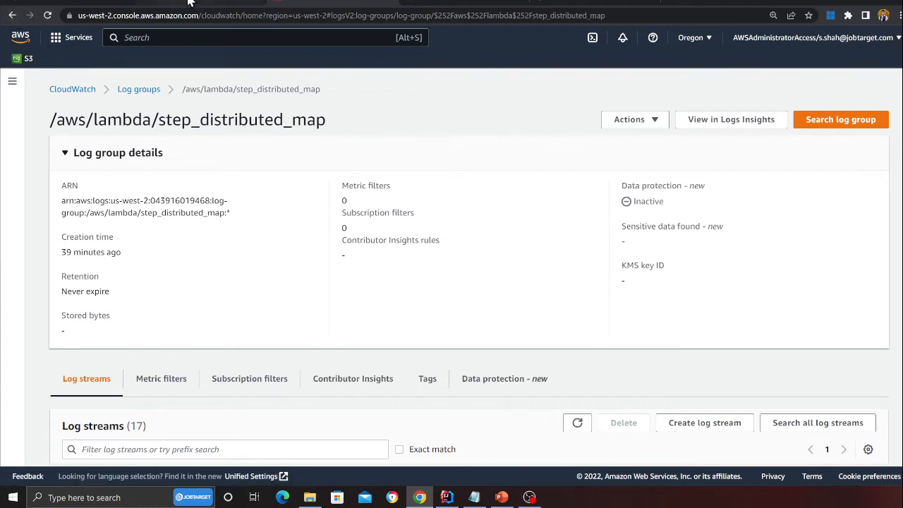
pyautogui.write('lambda')
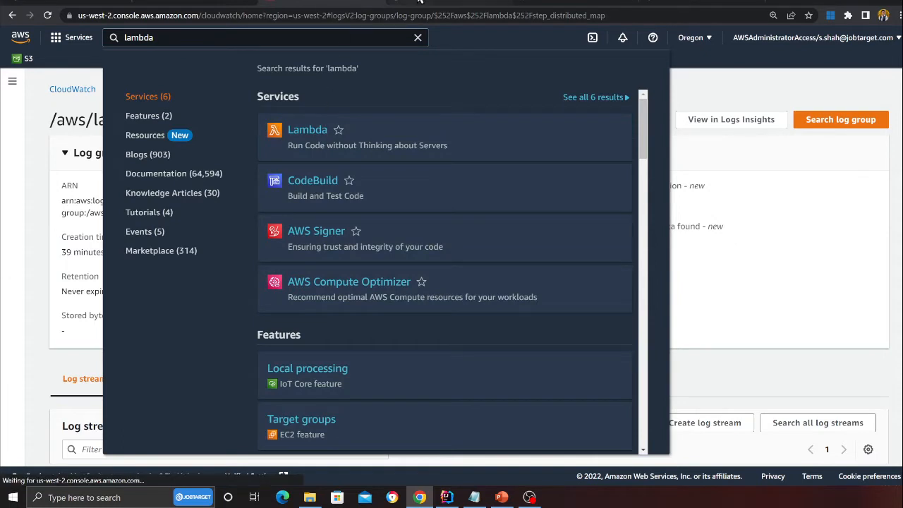
pyautogui.click(308, 130)
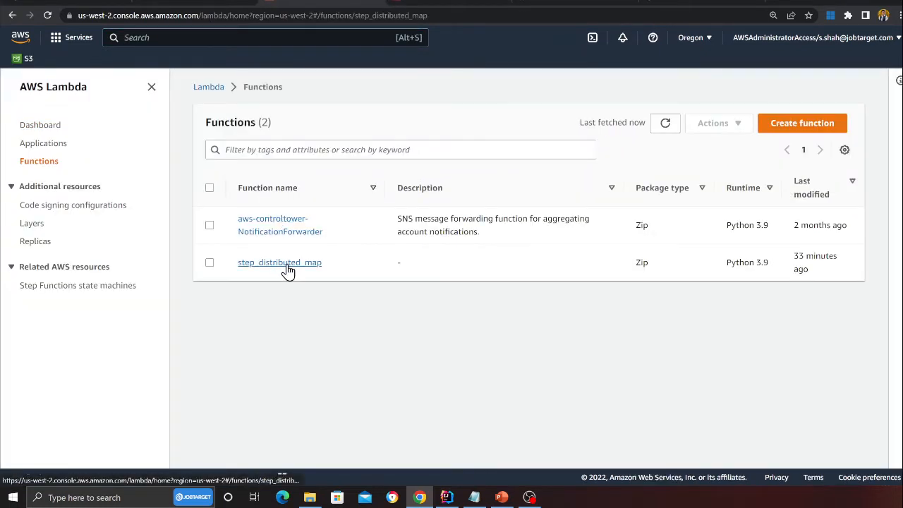
# Step: Add print(event) as the first line of lambda_handler in step_distributed_map, without deploying
pyautogui.click(279, 261)
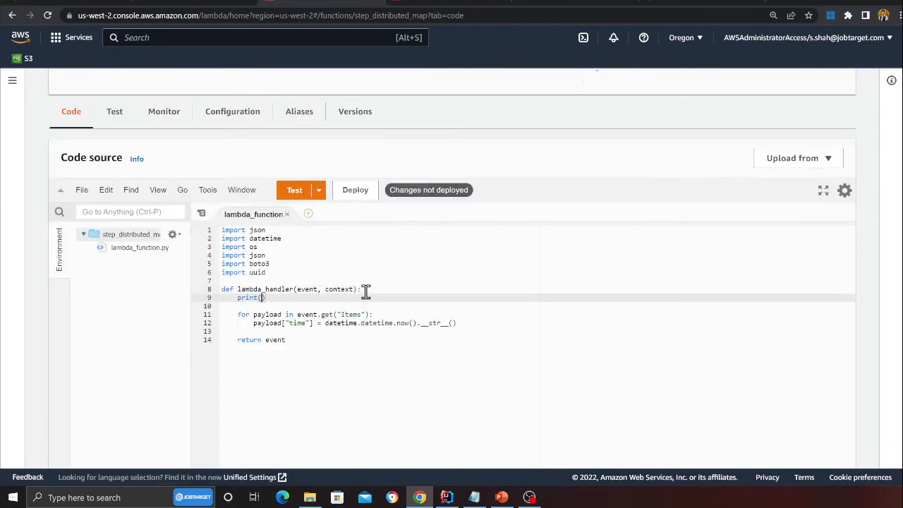
pyautogui.write('event')
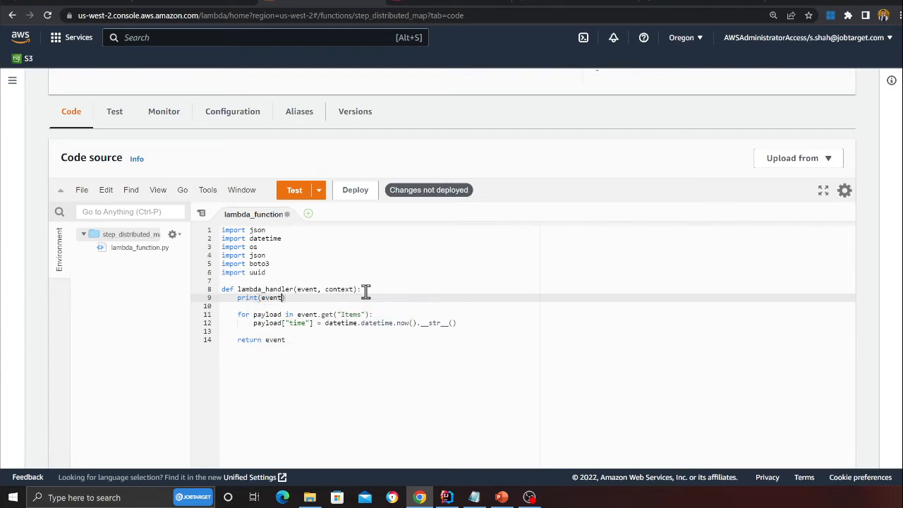
pyautogui.click(355, 189)
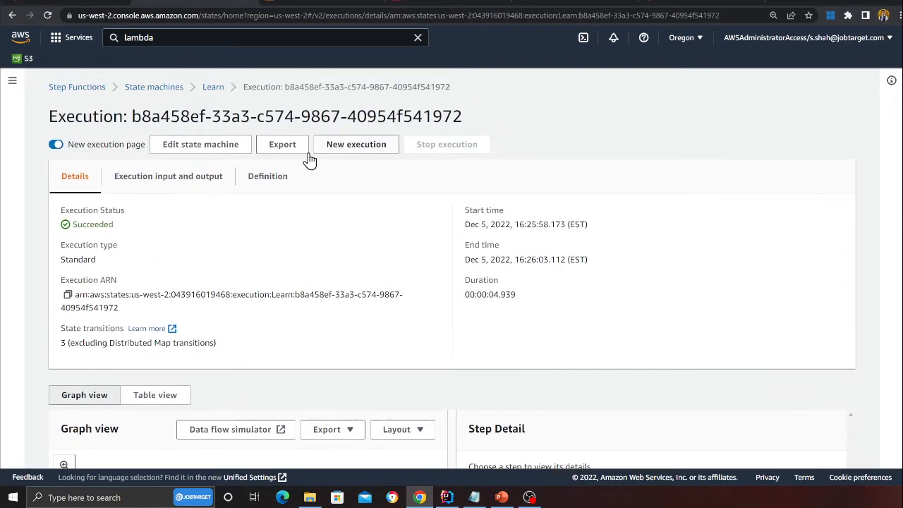
# Step: Launch a new Learn execution with the shipment JSON input and view its Map graph
pyautogui.click(356, 144)
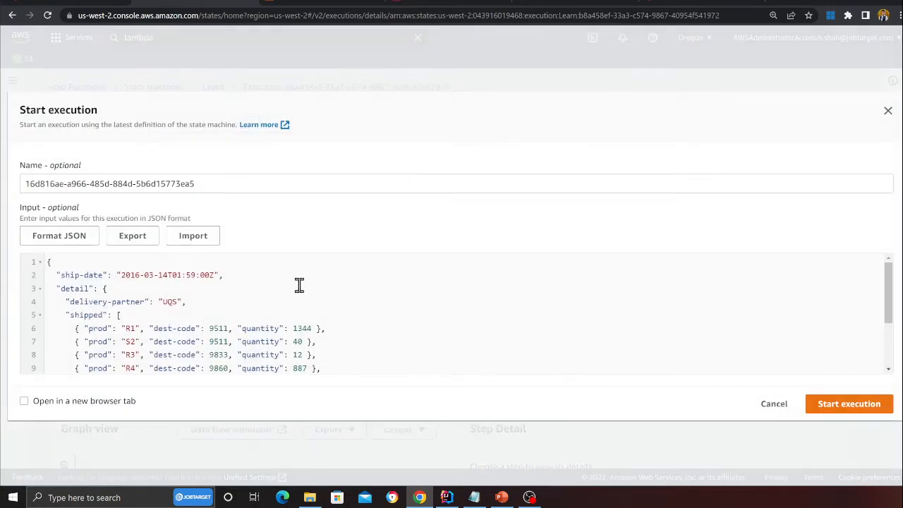
pyautogui.click(849, 403)
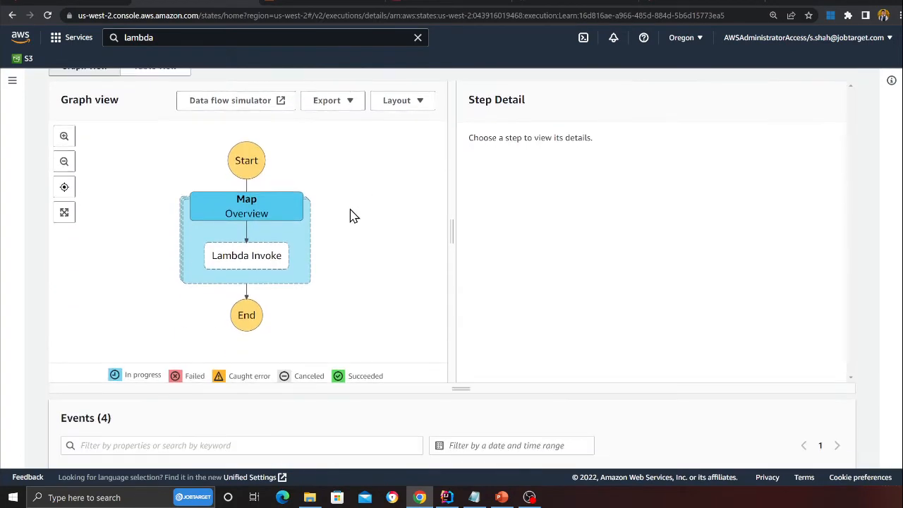
pyautogui.scroll(3)
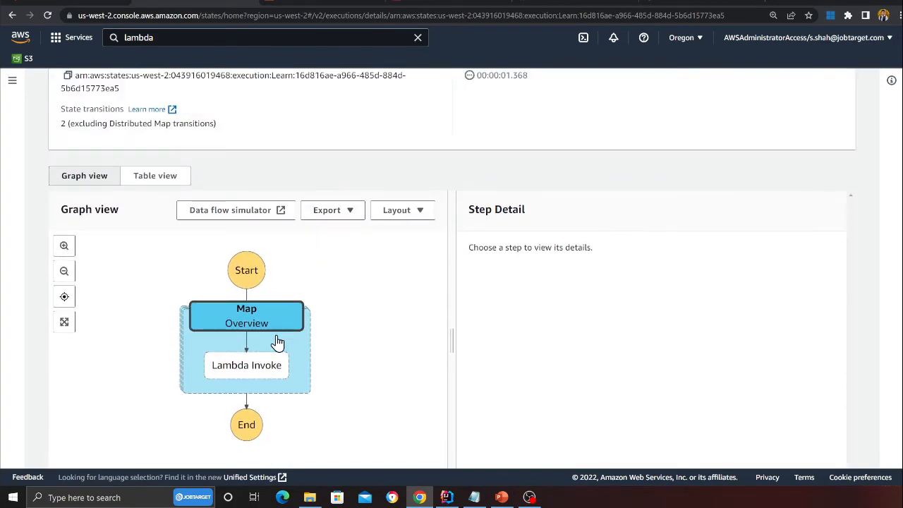
pyautogui.scroll(3)
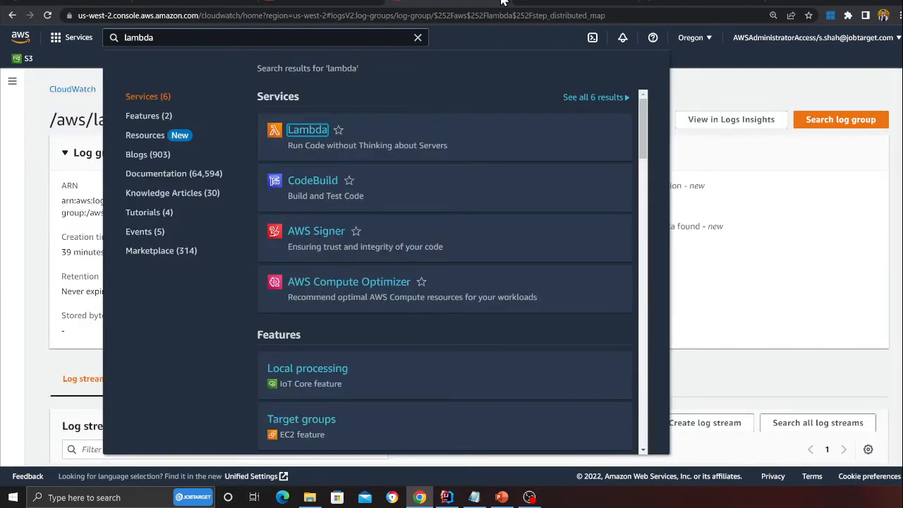
# Step: From step_distributed_map's Monitor view, go to its logs in CloudWatch
pyautogui.click(308, 130)
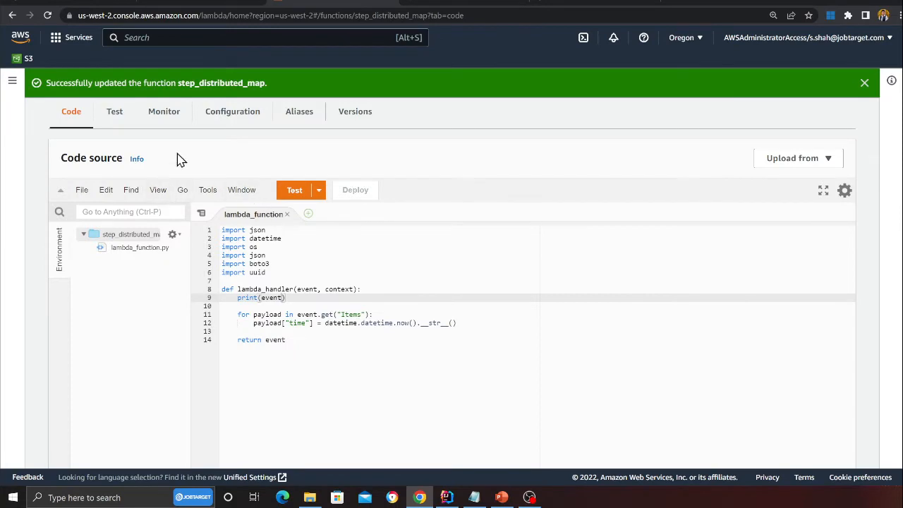
pyautogui.click(164, 110)
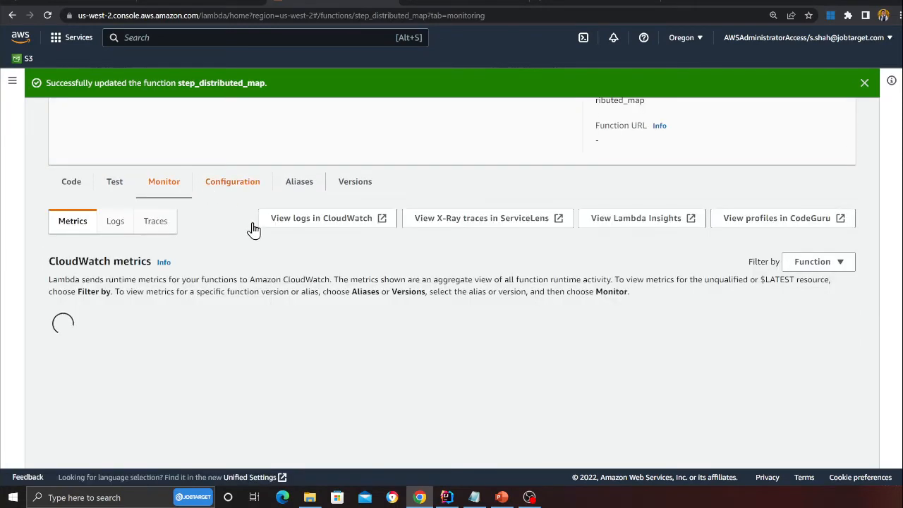
pyautogui.scroll(3)
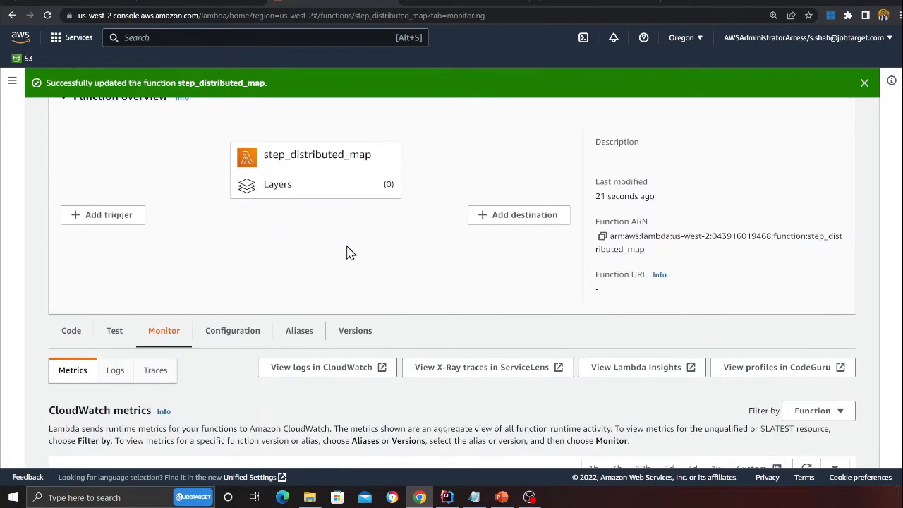
pyautogui.click(321, 366)
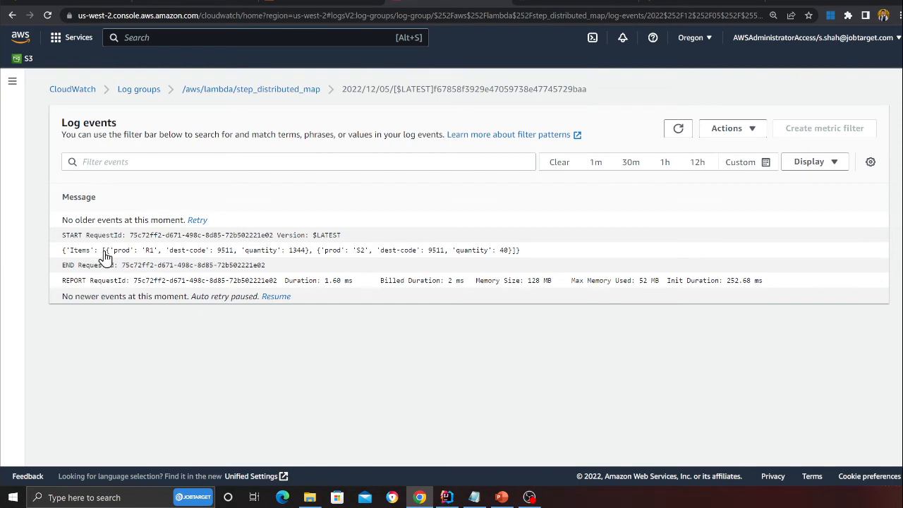
# Step: Highlight the logged two-item batch (R1, S2), then return to the Learn execution details
pyautogui.moveTo(106, 250); pyautogui.dragTo(309, 250)
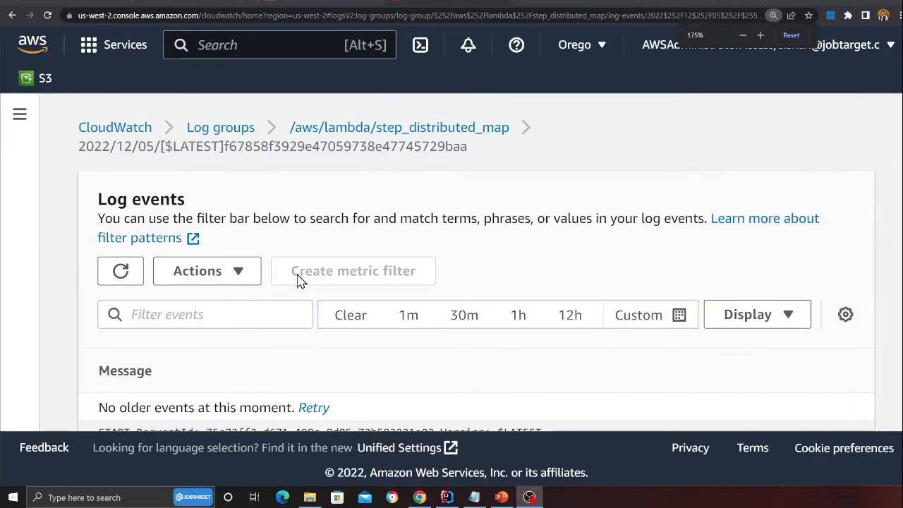
pyautogui.scroll(-3)
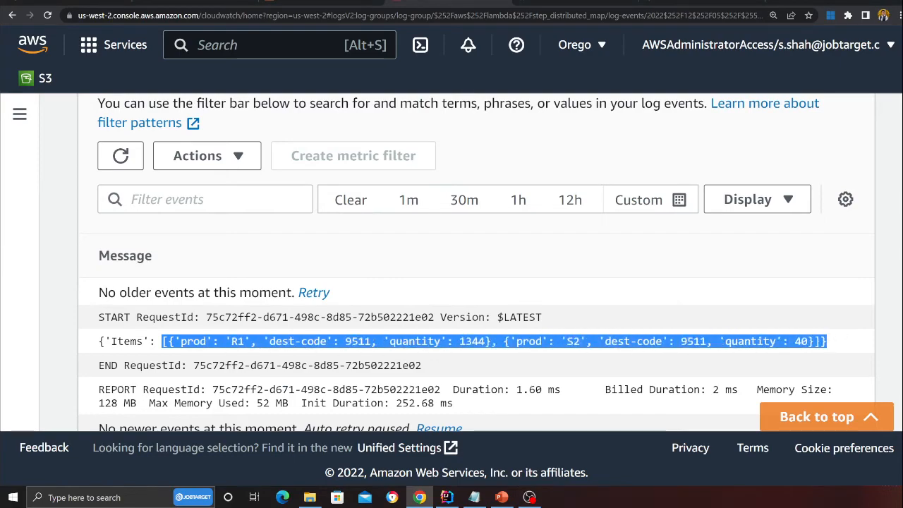
pyautogui.click(374, 292)
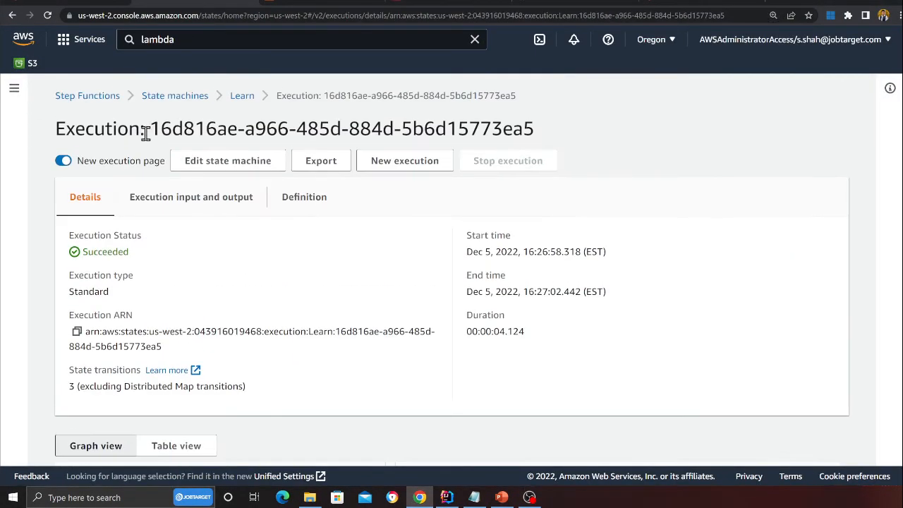
# Step: Create a new visually designed standard state machine and search the states for 'map'
pyautogui.click(175, 96)
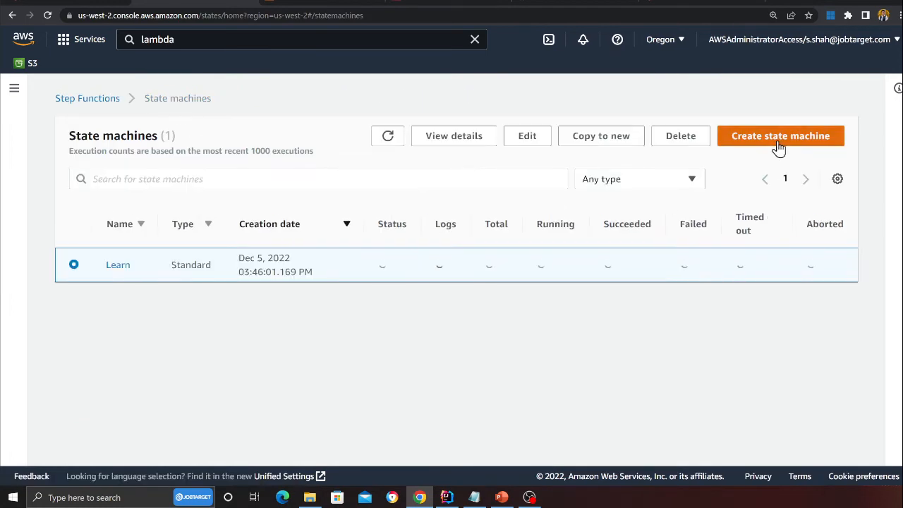
pyautogui.click(780, 136)
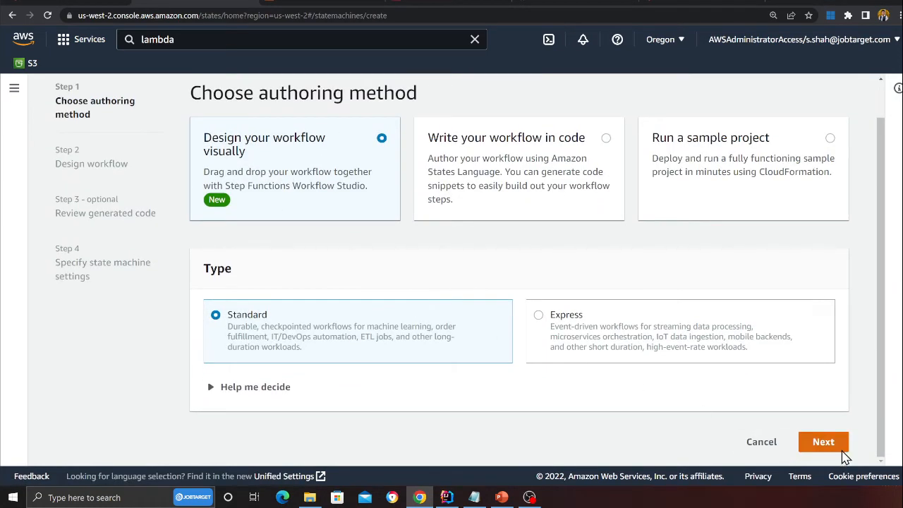
pyautogui.click(824, 440)
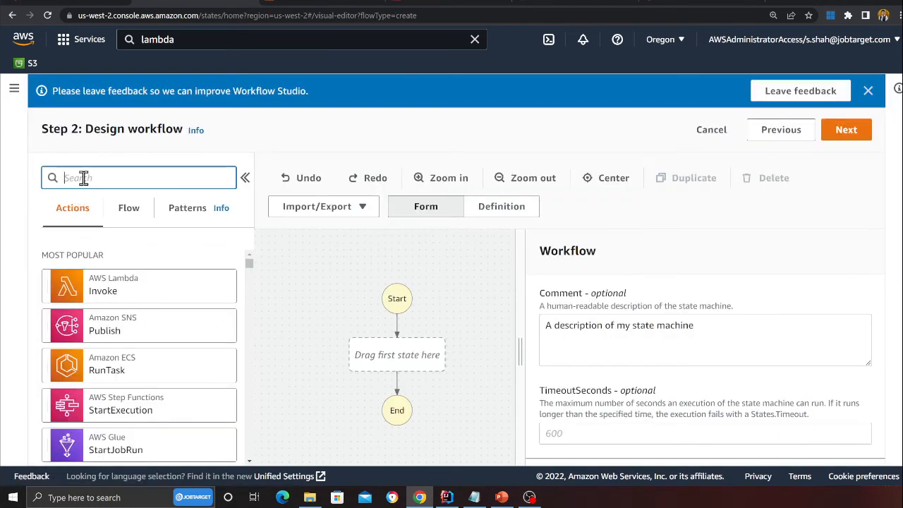
pyautogui.write('map')
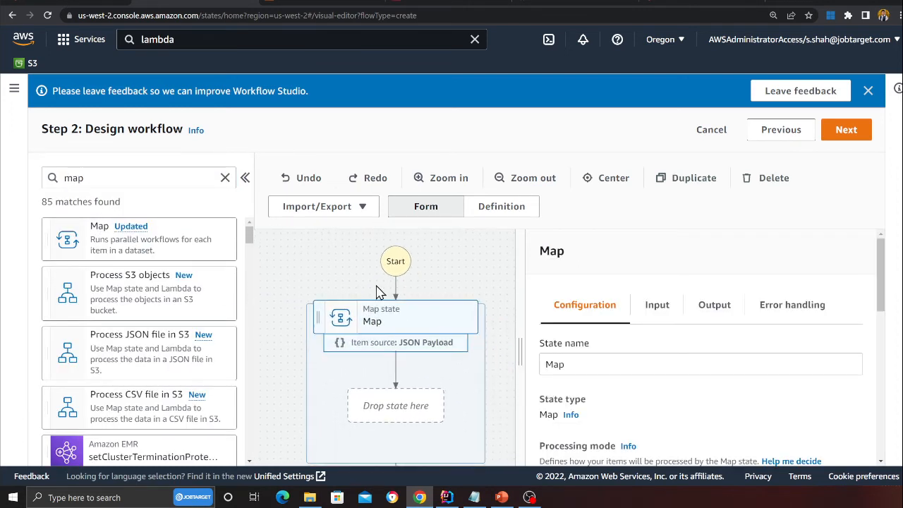
# Step: Select the Map state wrapping Lambda Invoke and set its processing mode to Distributed
pyautogui.scroll(-3)
pyautogui.write('lambd')
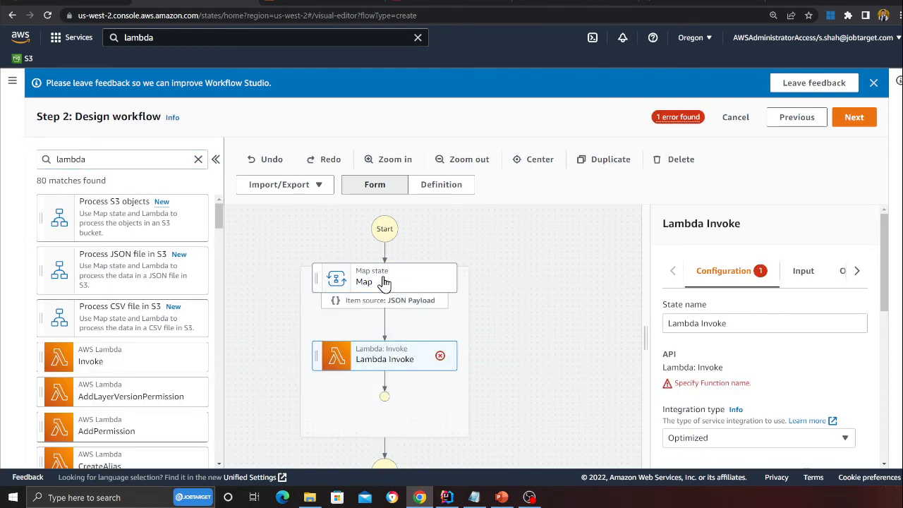
pyautogui.click(384, 275)
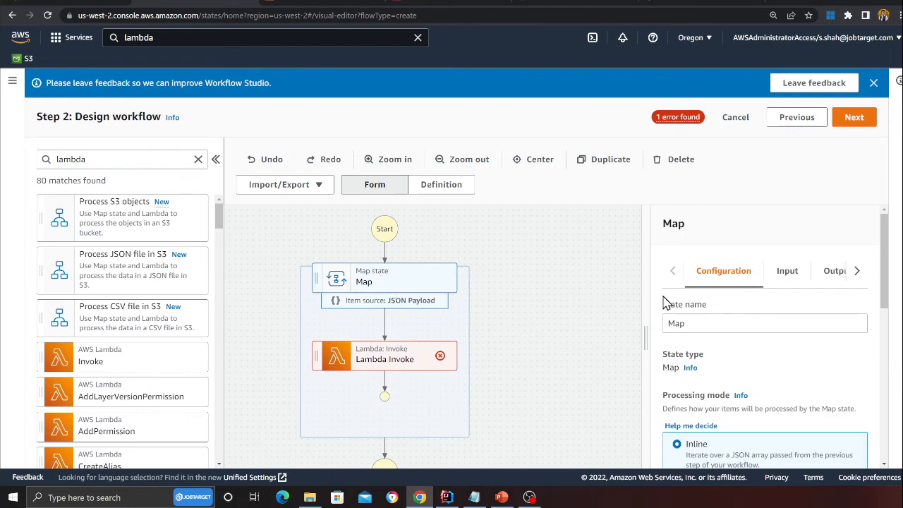
pyautogui.scroll(-3)
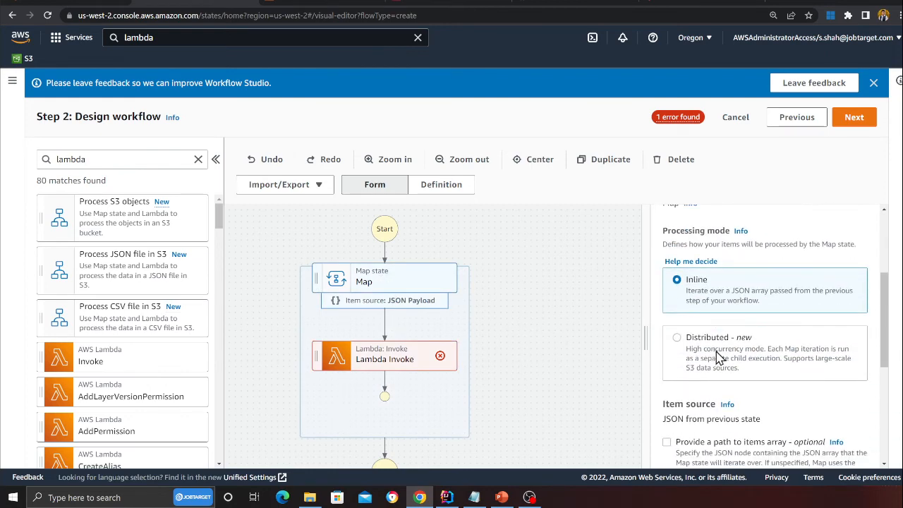
pyautogui.click(677, 337)
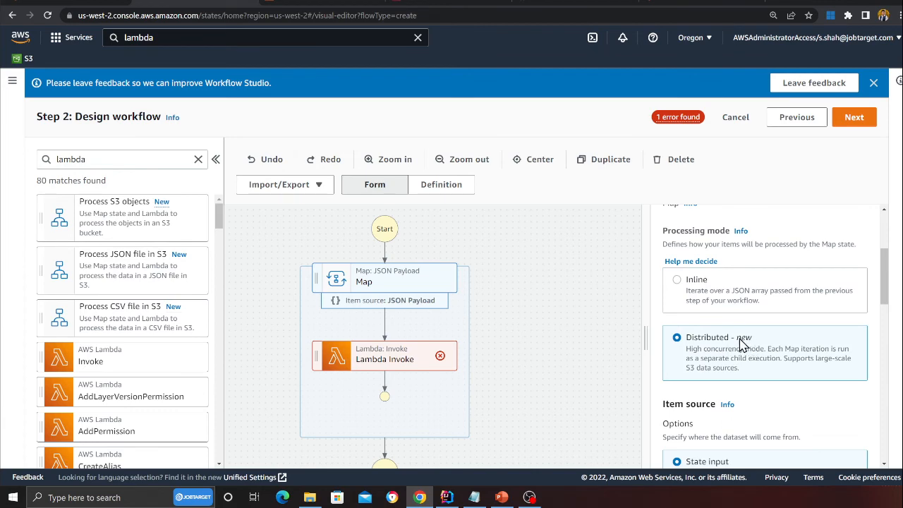
pyautogui.doubleClick(705, 337)
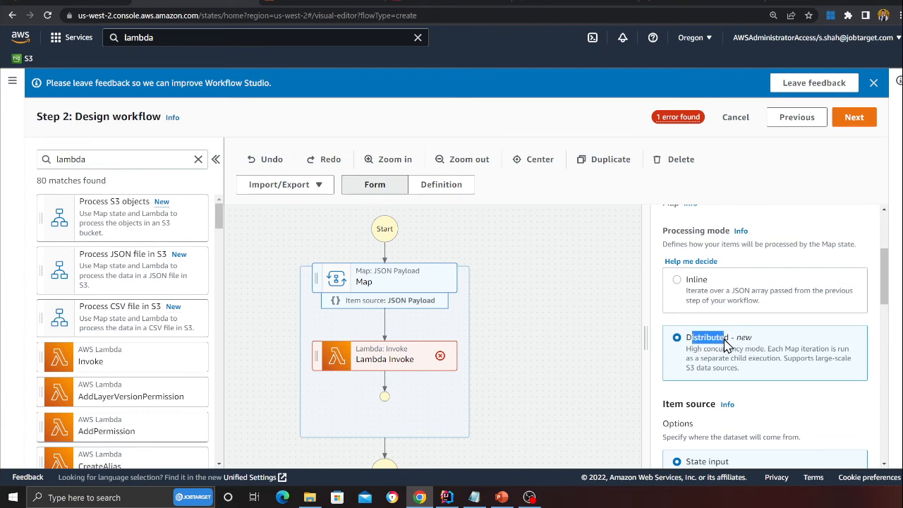
pyautogui.scroll(-3)
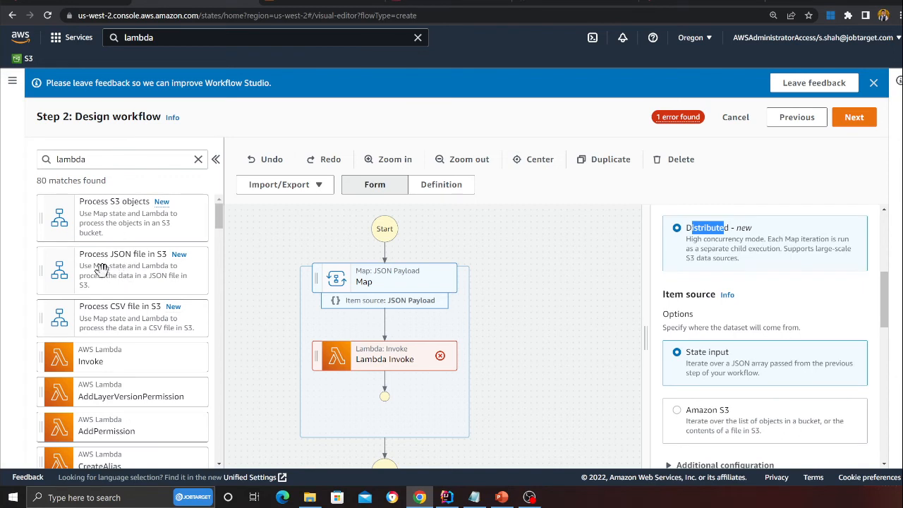
pyautogui.moveTo(78, 257)
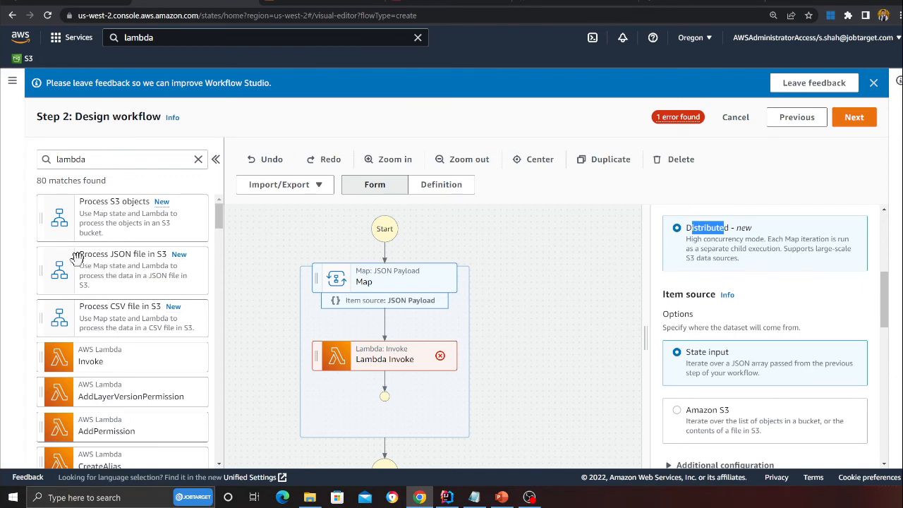
pyautogui.moveTo(104, 319)
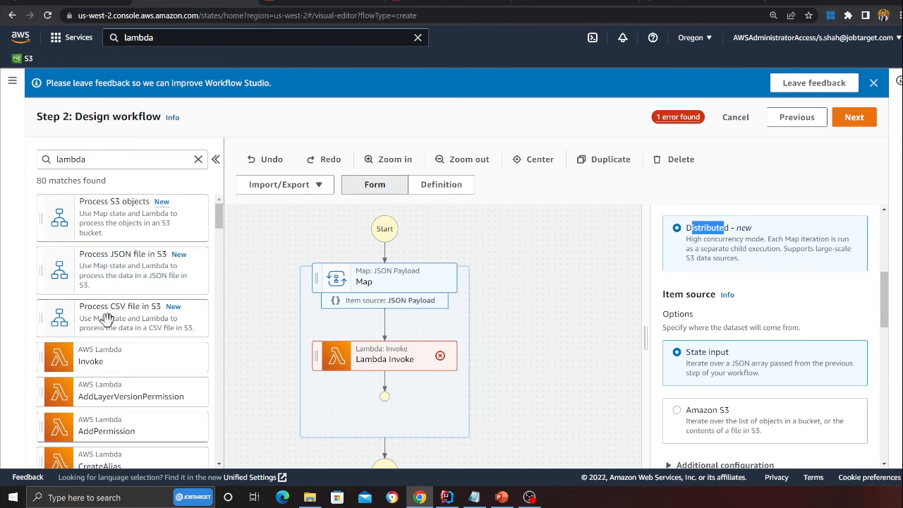
pyautogui.moveTo(162, 305)
pyautogui.write('mag')
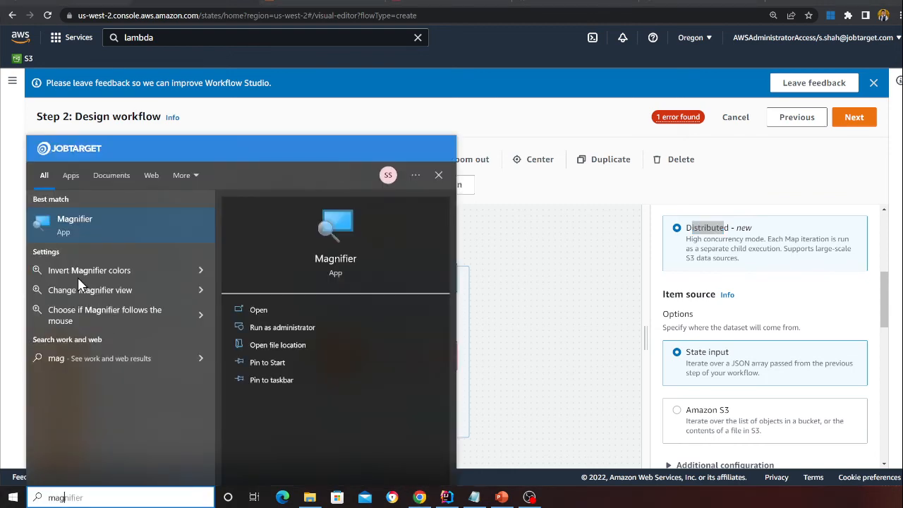
pyautogui.click(259, 310)
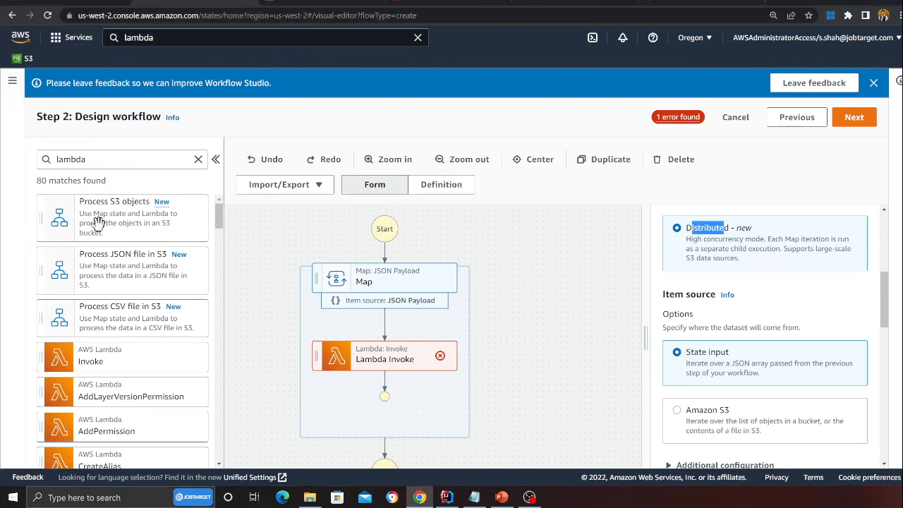
pyautogui.moveTo(129, 302)
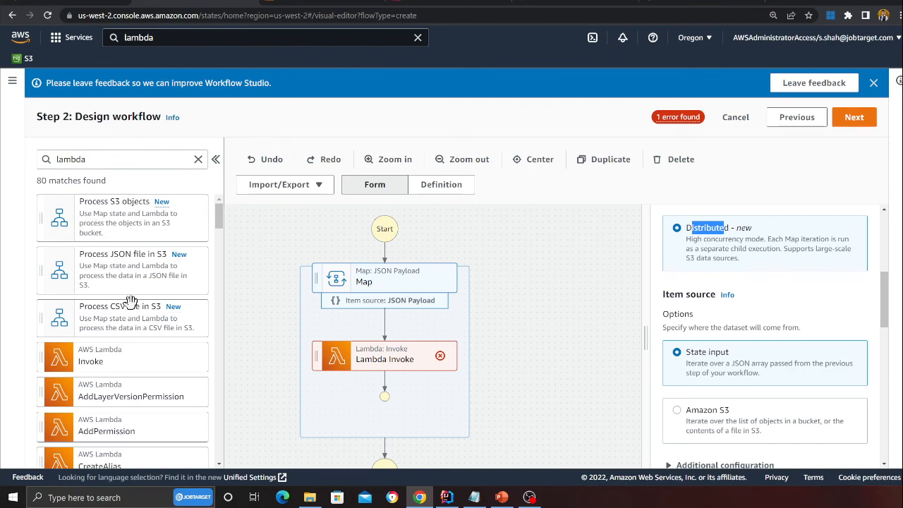
pyautogui.moveTo(116, 280)
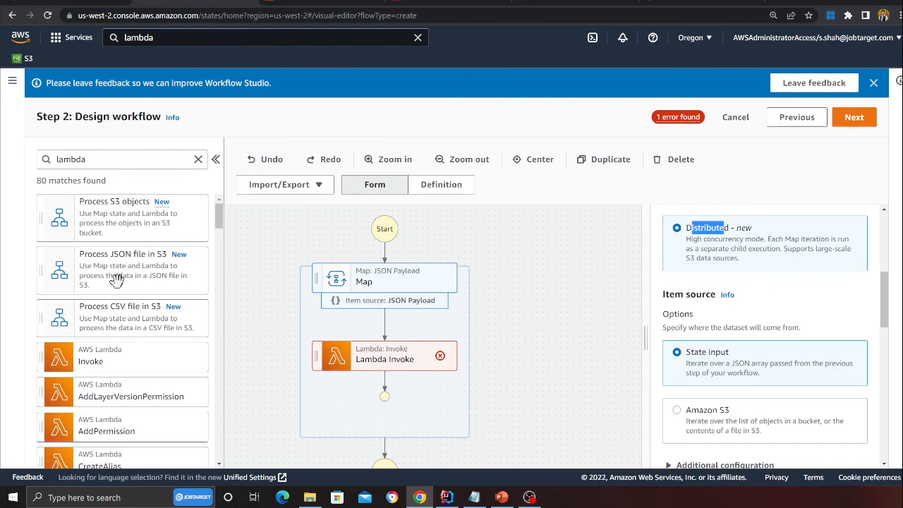